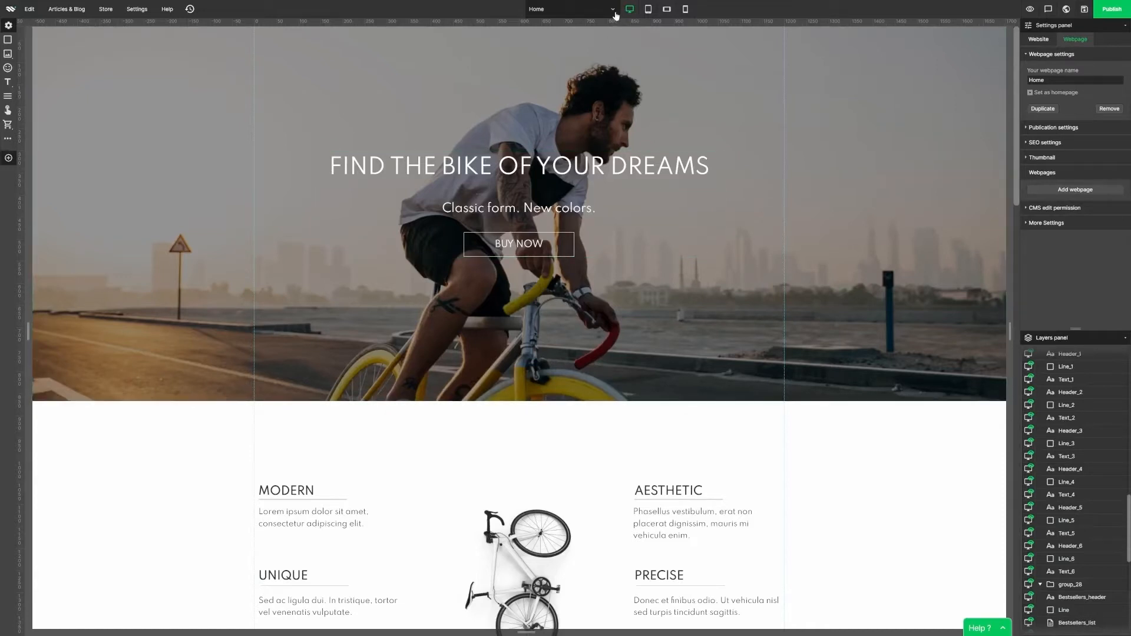
# Add a new webpage from the product layout with an image gallery.
pyautogui.click(569, 8)
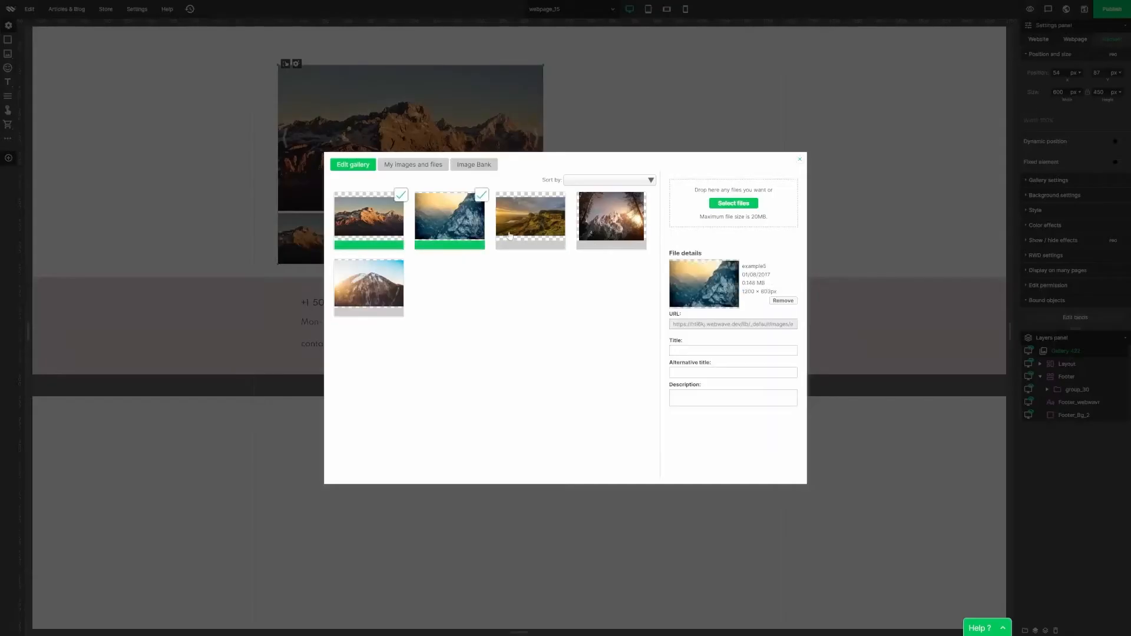
# Fill the gallery with stock photos found by searching 'bike' in the Image Bank.
pyautogui.click(473, 134)
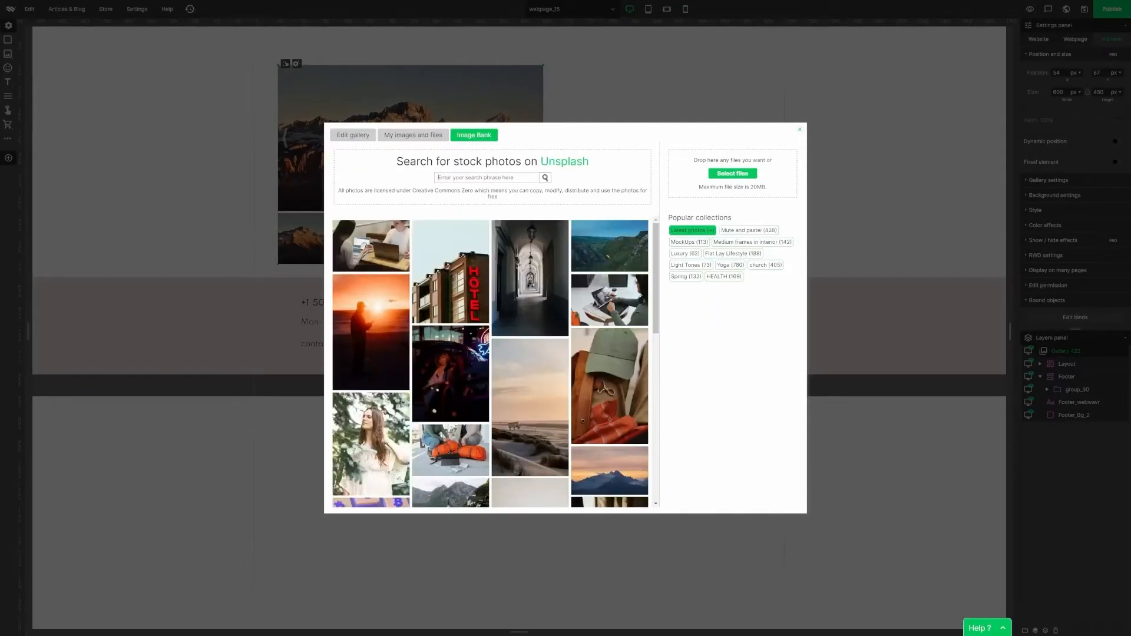
pyautogui.write('bike')
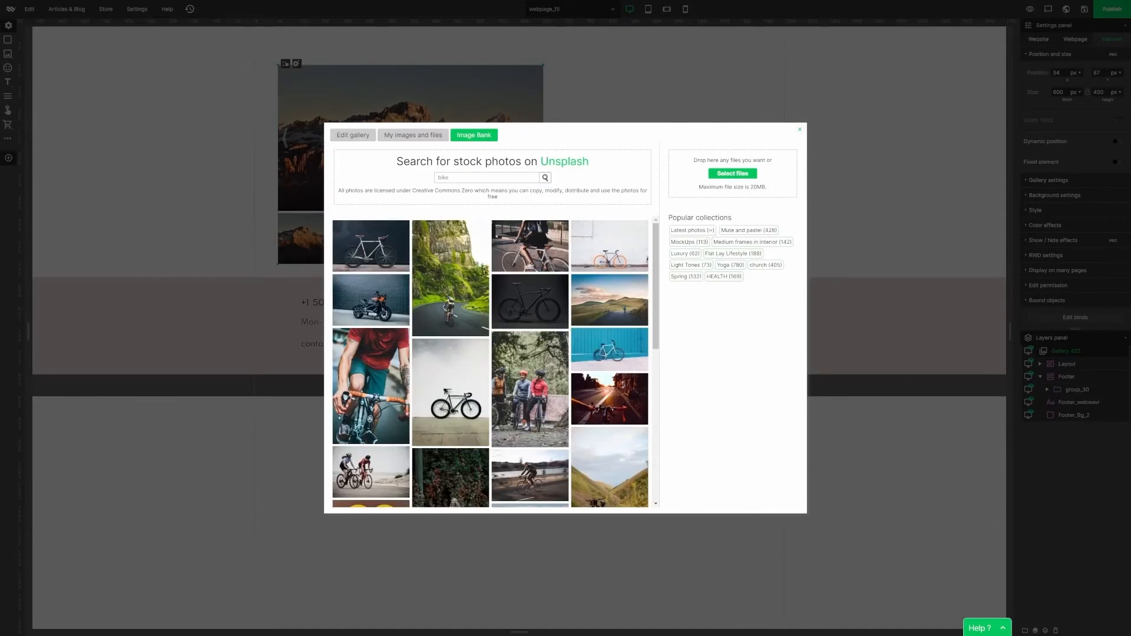
pyautogui.scroll(-3)
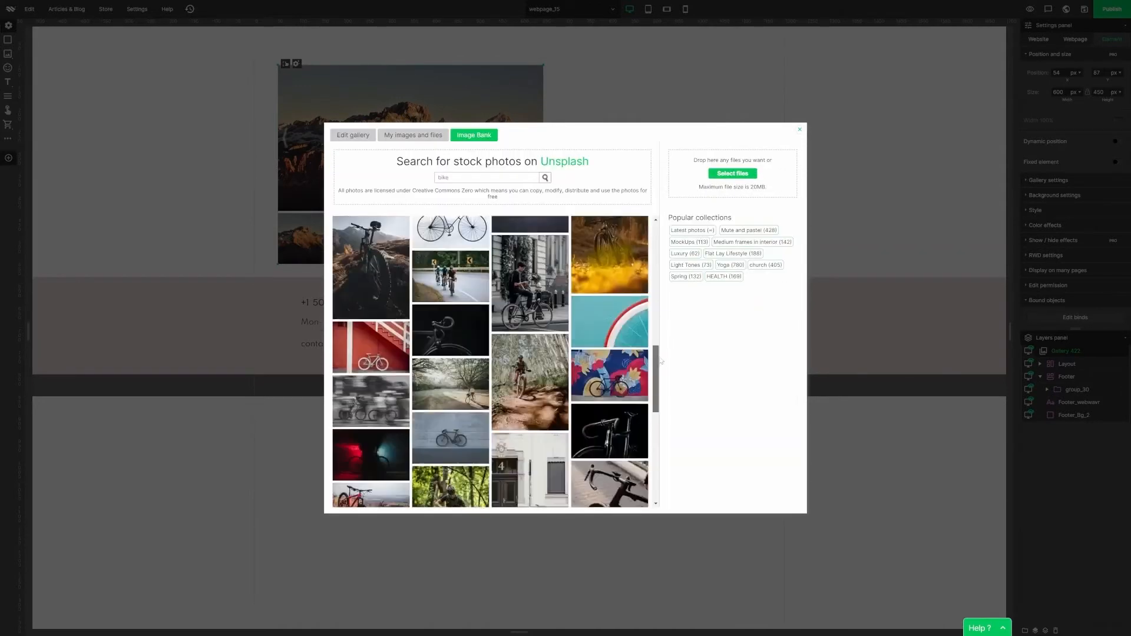
pyautogui.click(798, 130)
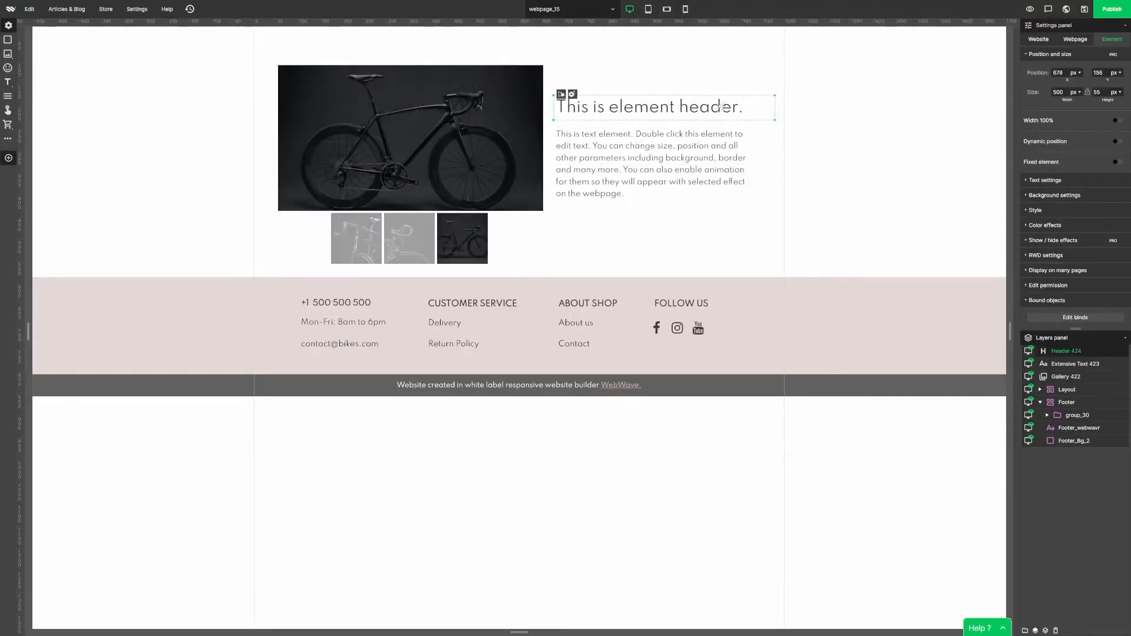
# Title the page header Men's city bike and insert an add-to-cart button.
pyautogui.doubleClick(647, 106)
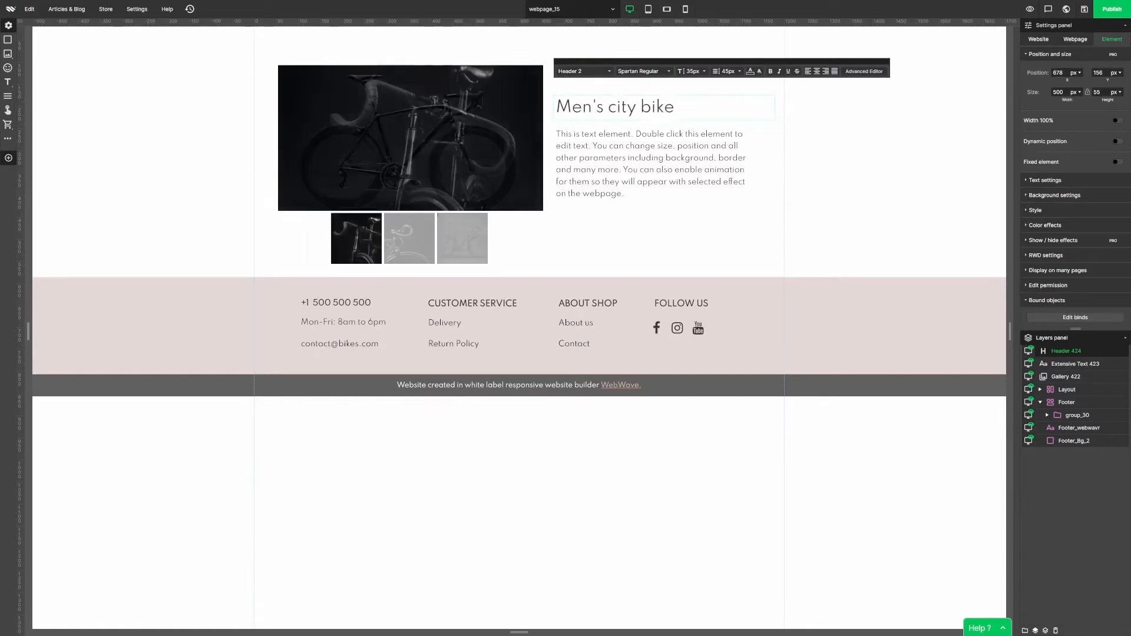
pyautogui.click(518, 80)
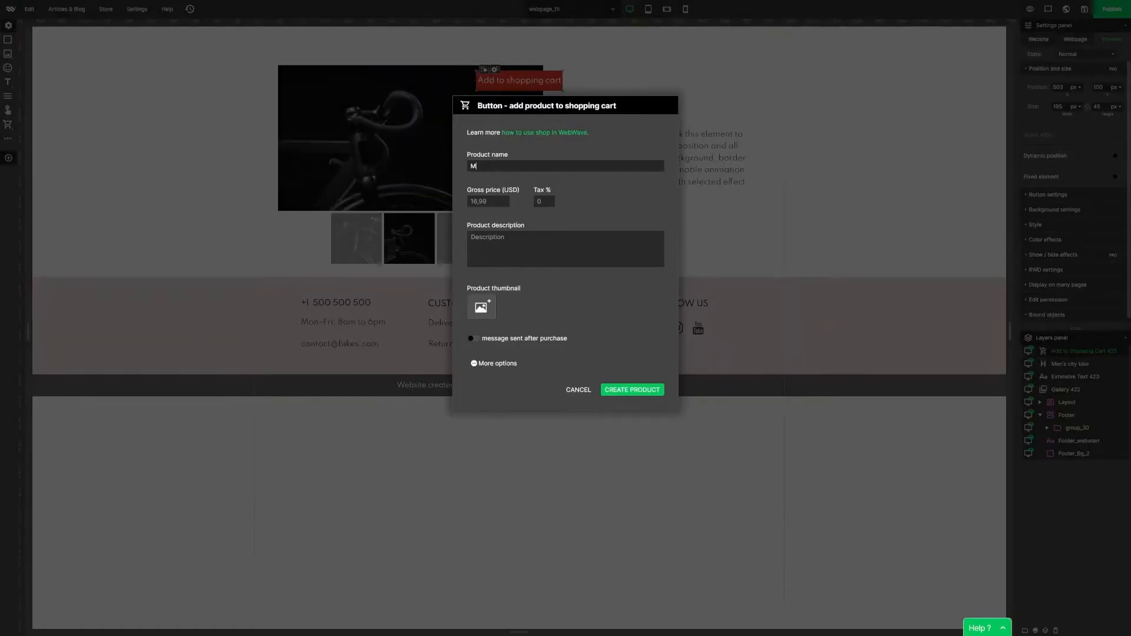
# Name the product Men's city bike, price 500, describe it as City bike, with a bike thumbnail.
pyautogui.write("en's city bi")
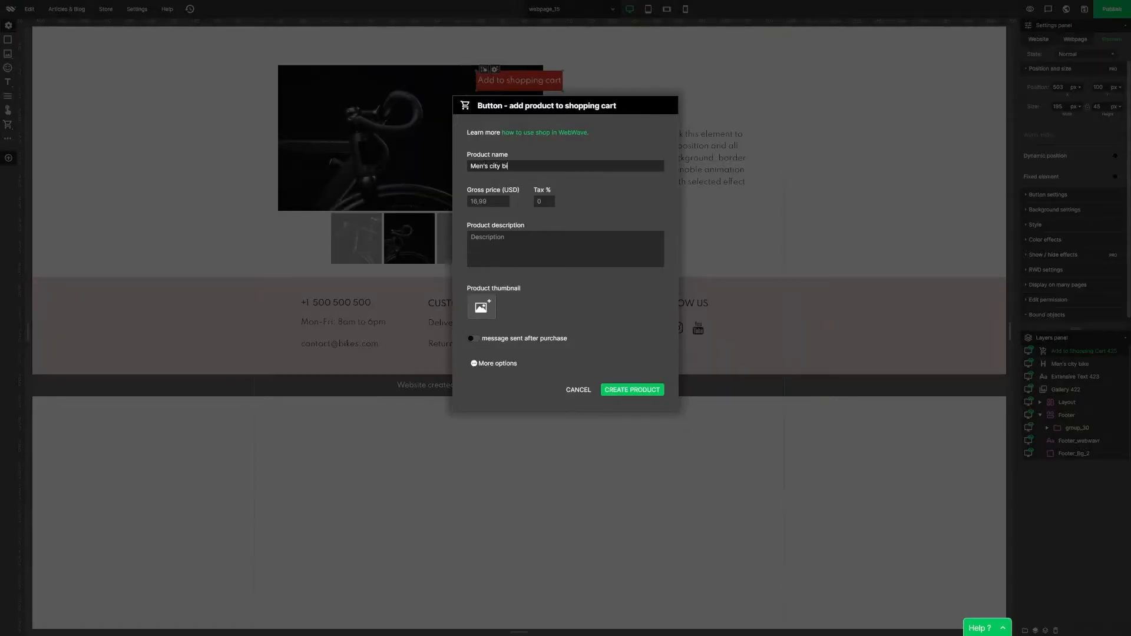
pyautogui.write('500')
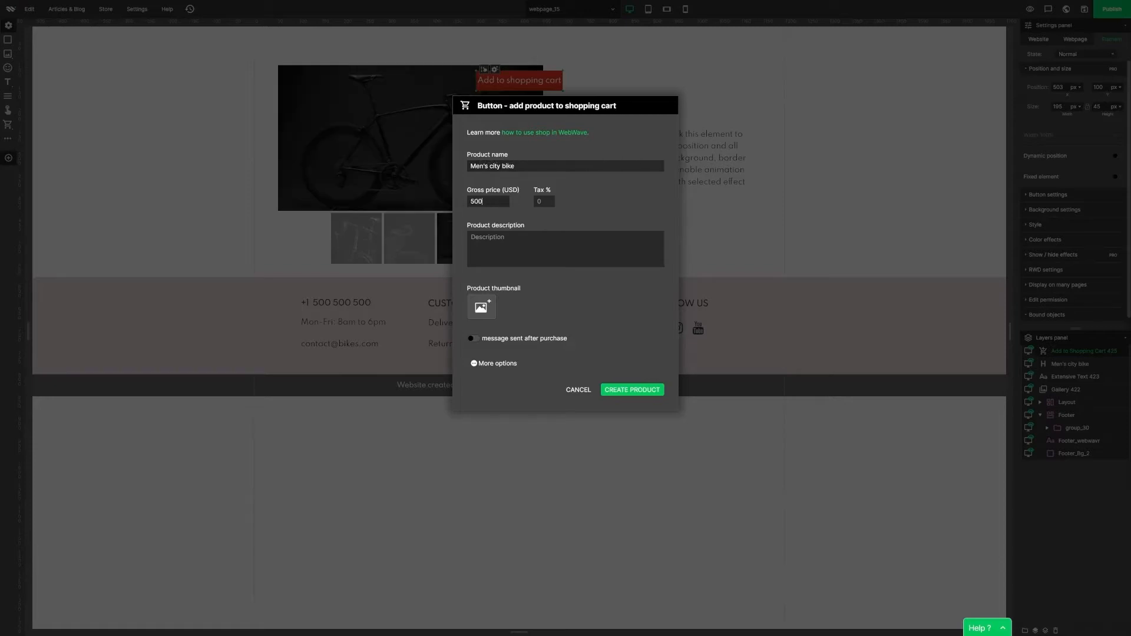
pyautogui.write('City bike for men.')
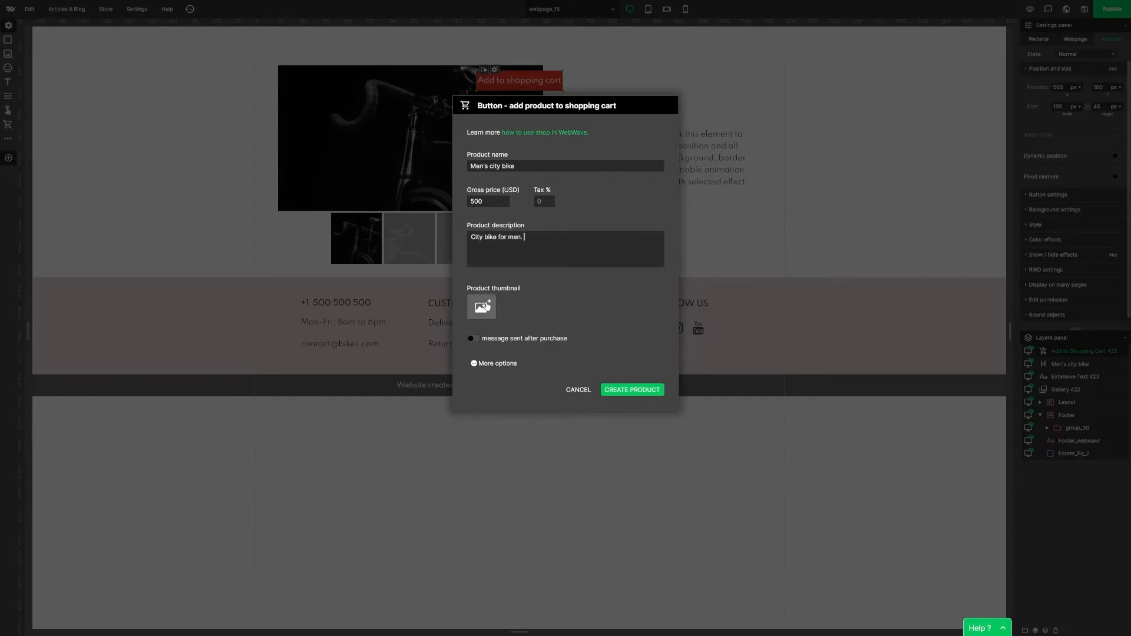
pyautogui.click(481, 306)
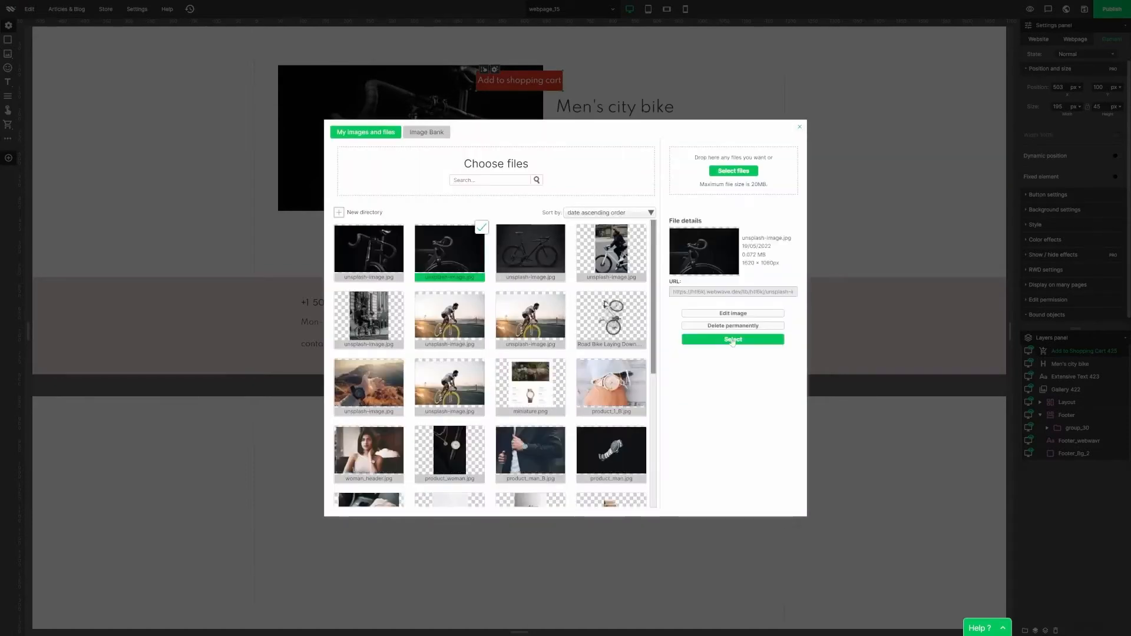
pyautogui.click(731, 340)
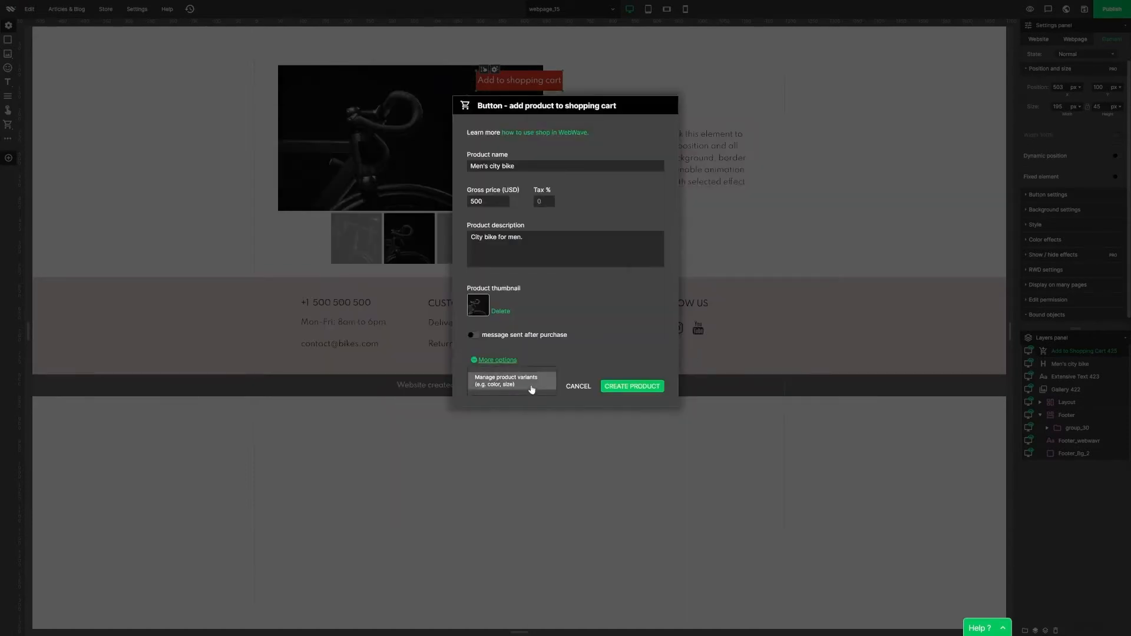
# Give the product Color and Size variants with their options and create it.
pyautogui.click(505, 380)
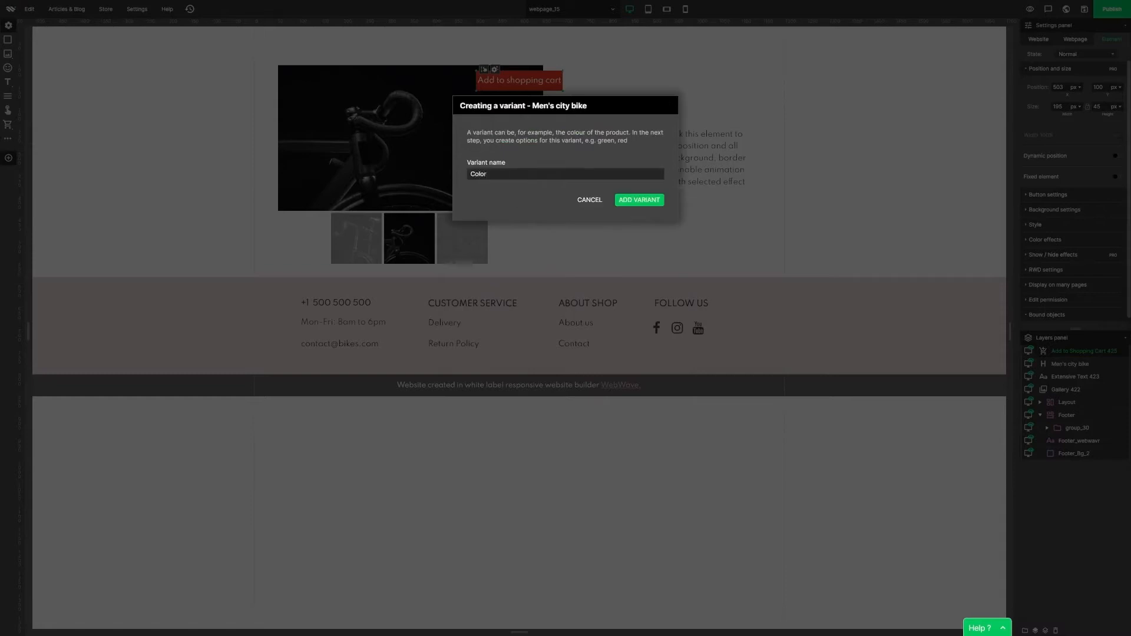
pyautogui.click(637, 200)
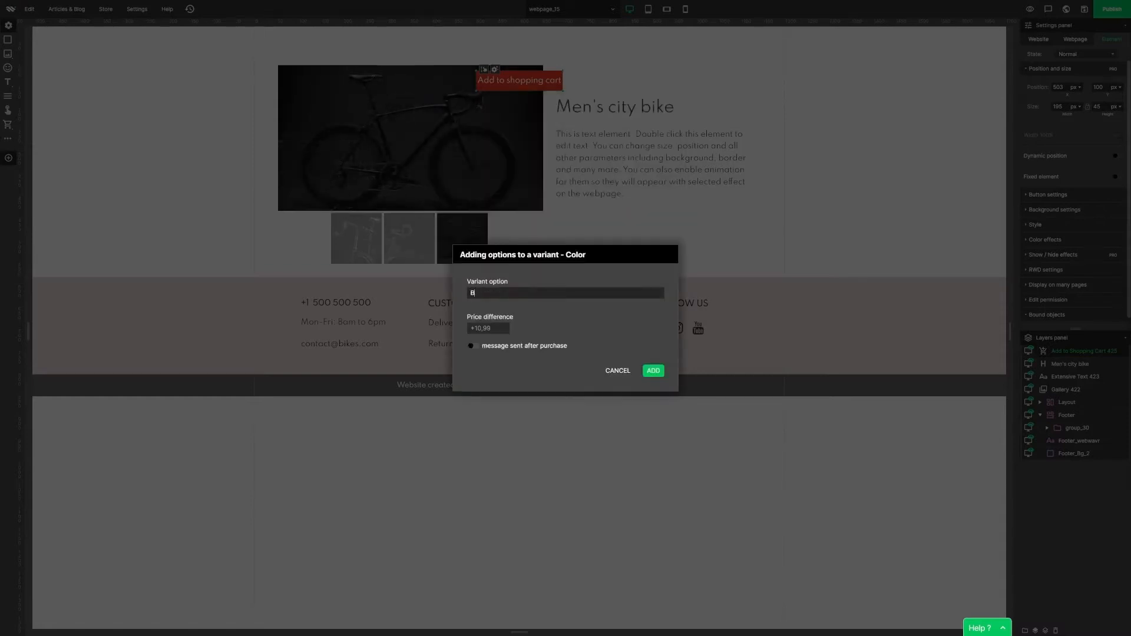
pyautogui.click(565, 292)
pyautogui.write('Size')
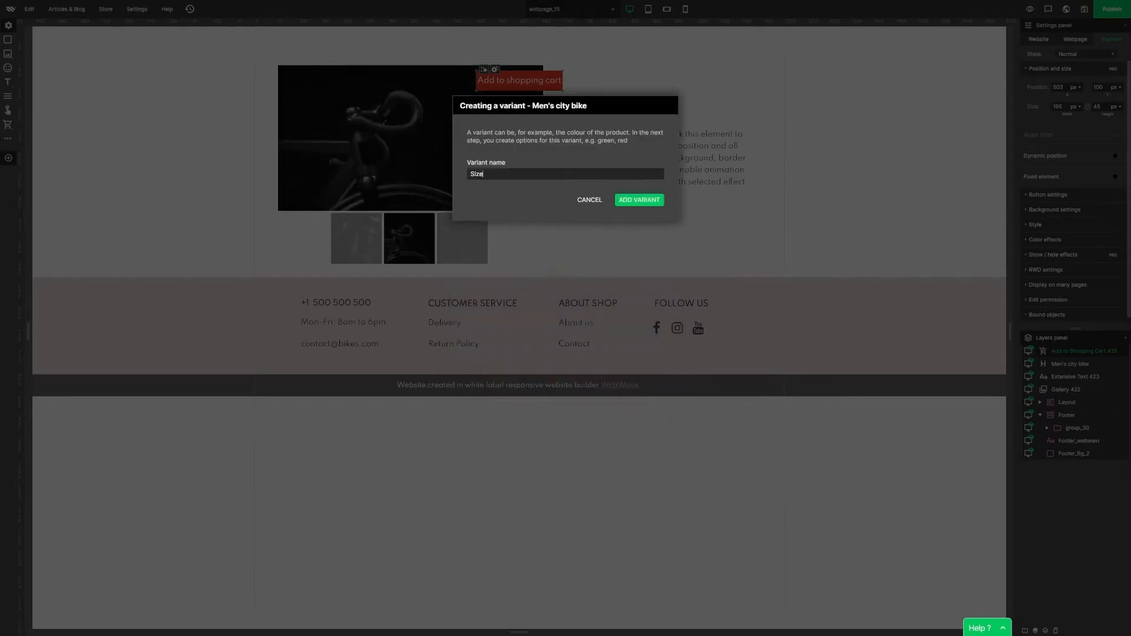
pyautogui.click(638, 200)
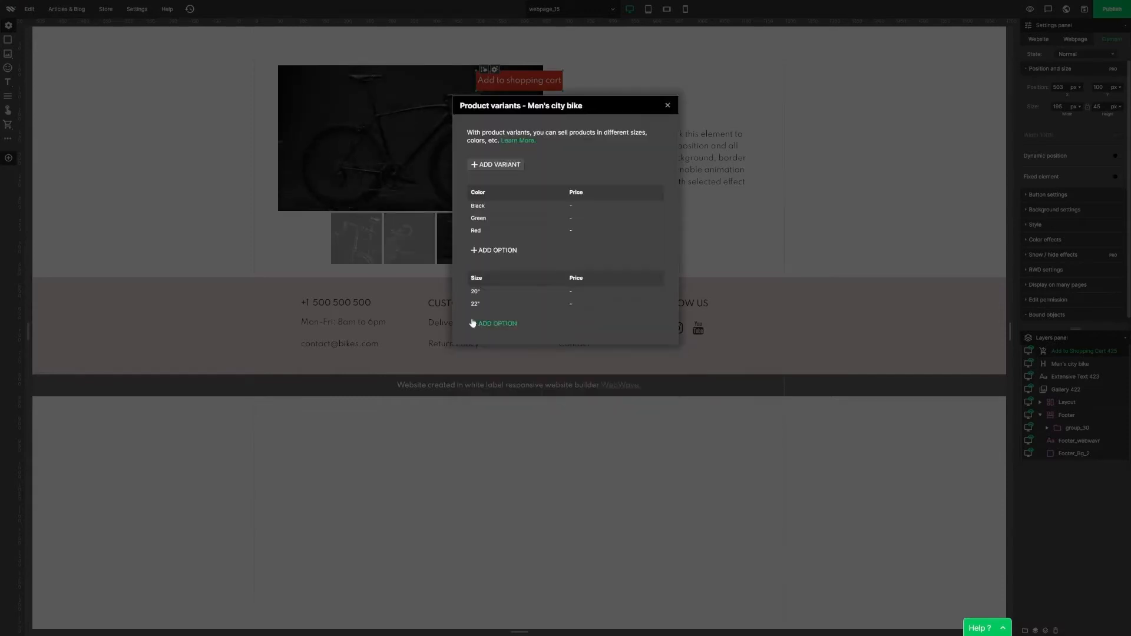
pyautogui.click(494, 323)
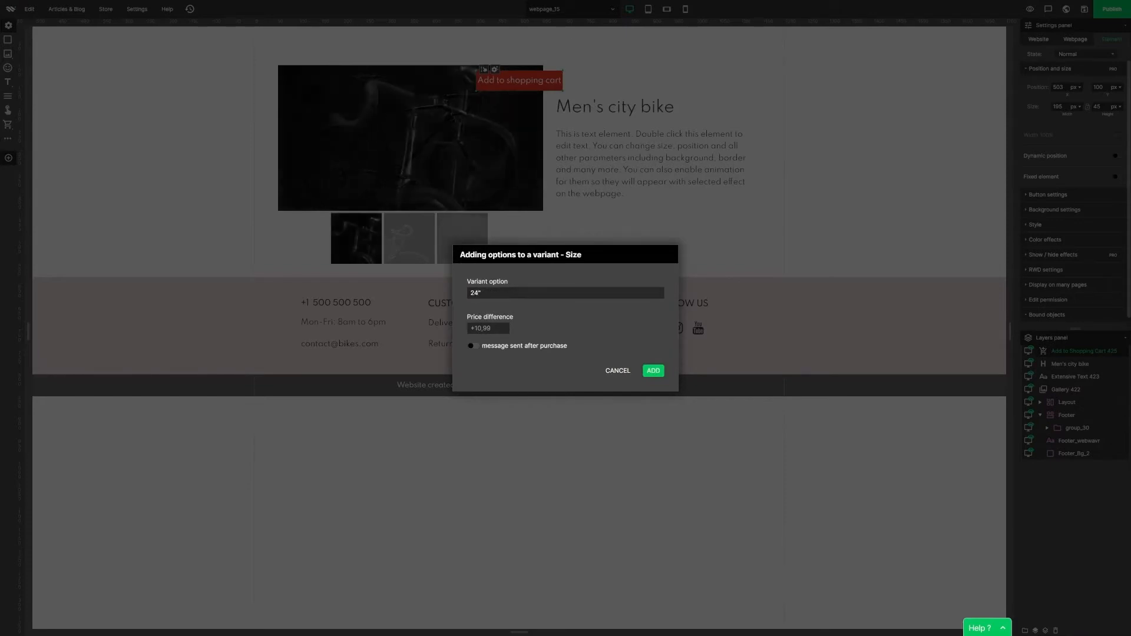
pyautogui.click(651, 370)
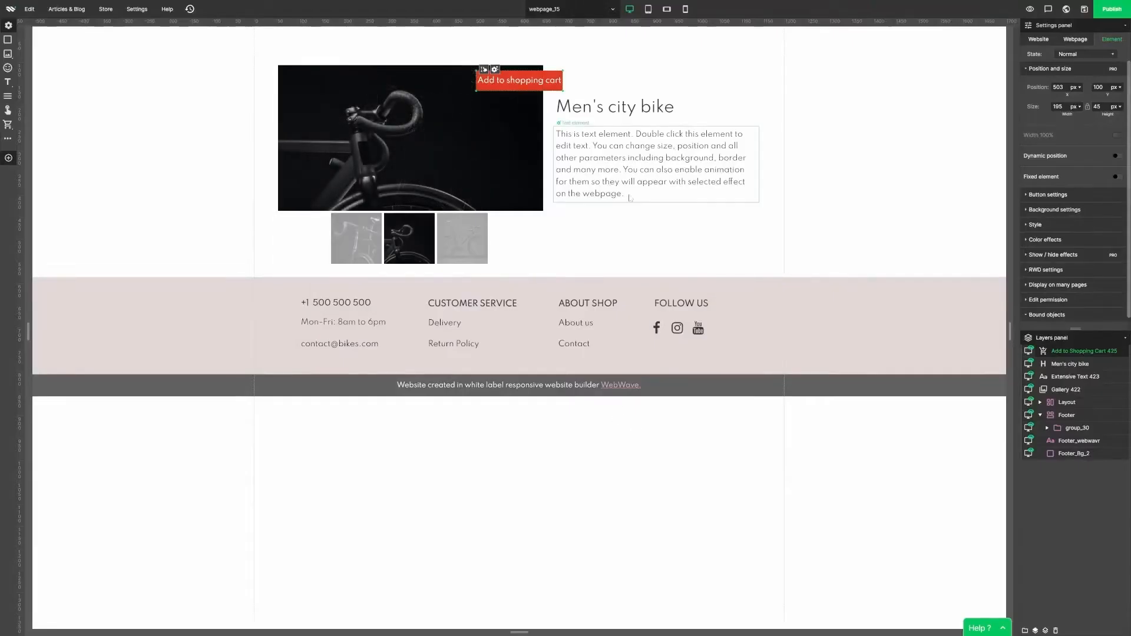
# Place the cart button below the description, set its hover look, and rename the page Men's city bike.
pyautogui.moveTo(519, 80); pyautogui.dragTo(646, 223)
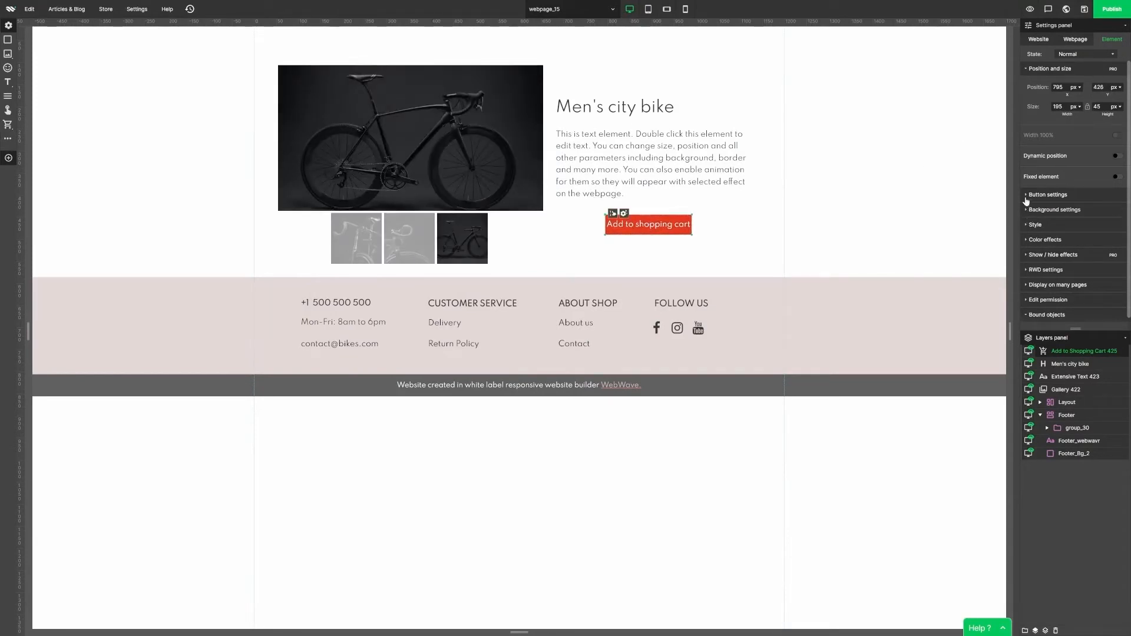
pyautogui.click(1085, 53)
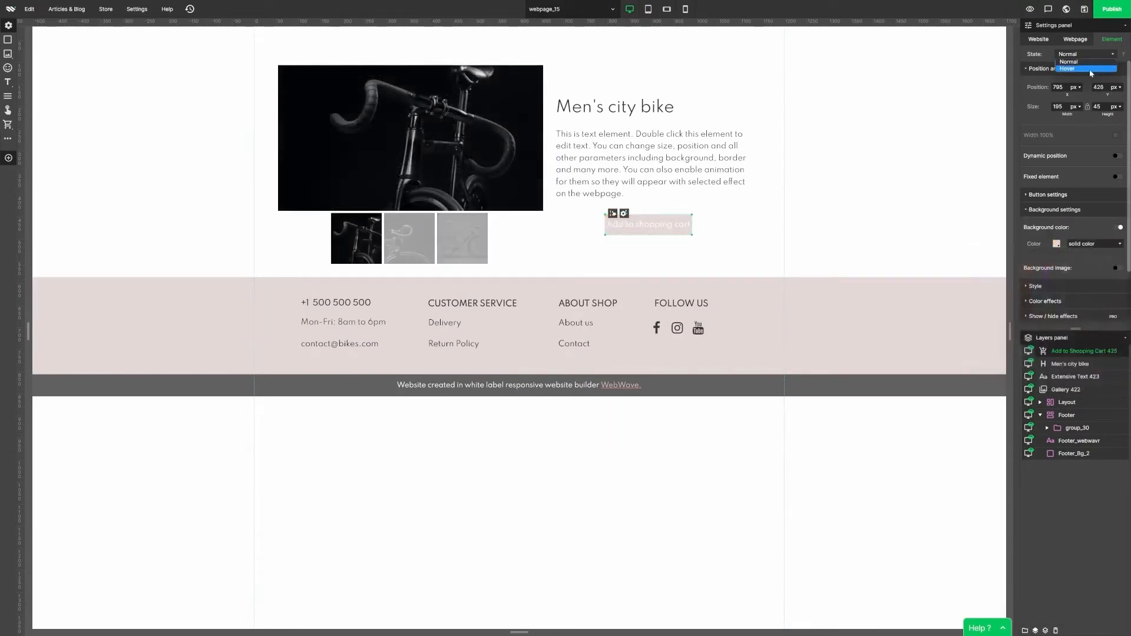
pyautogui.click(1074, 39)
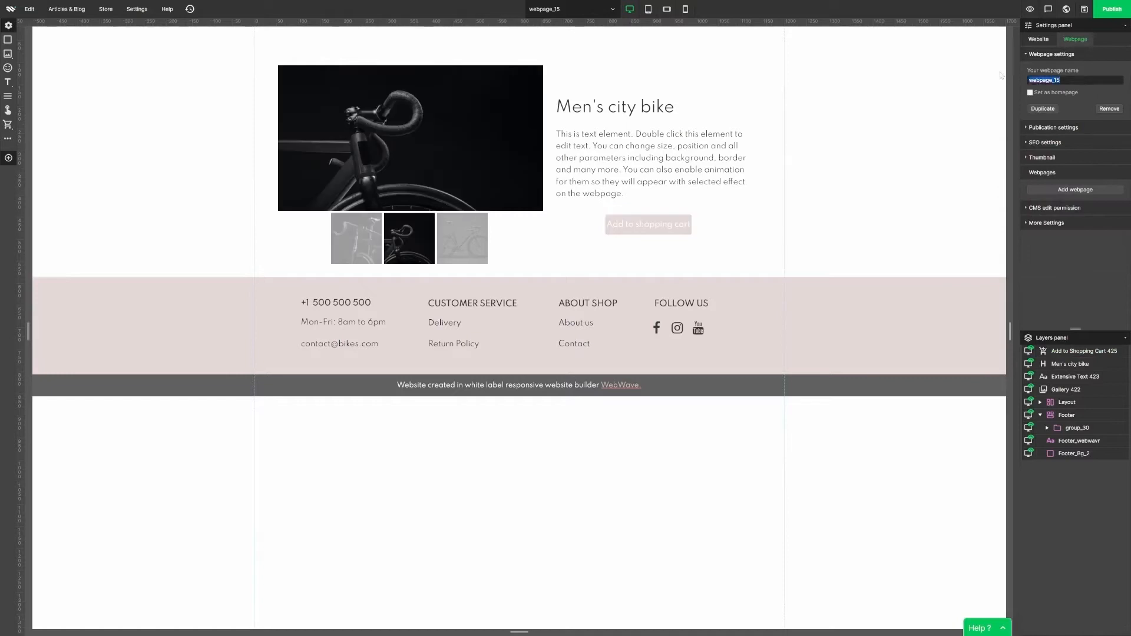
pyautogui.write("Men's cit")
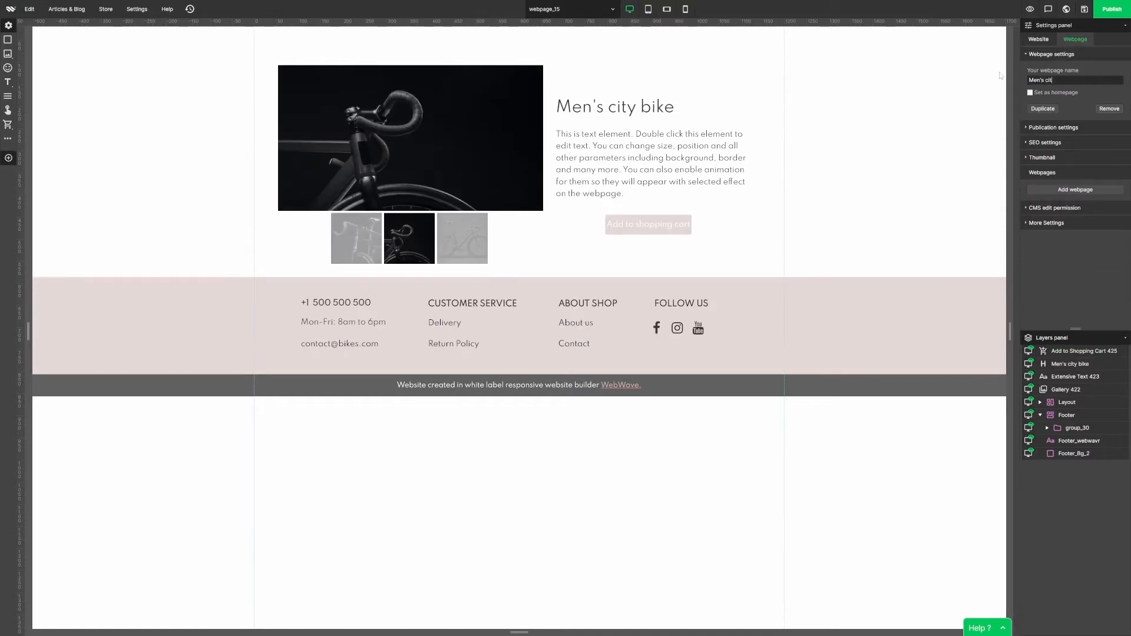
pyautogui.click(461, 238)
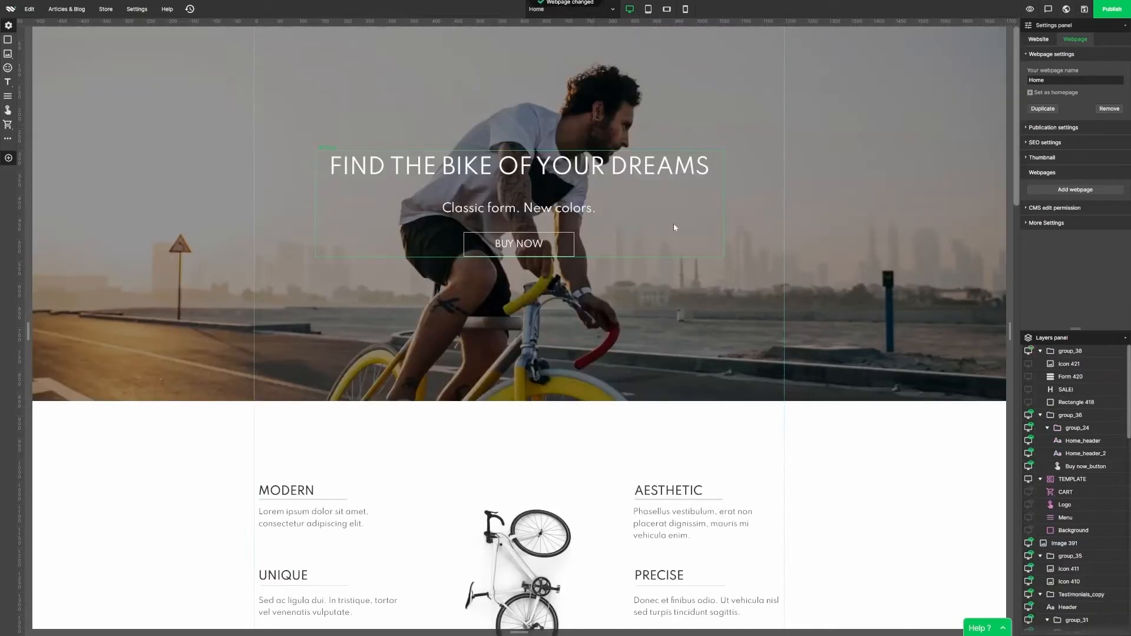
# Link the Man image's click action to the Men's city bike page.
pyautogui.scroll(-3)
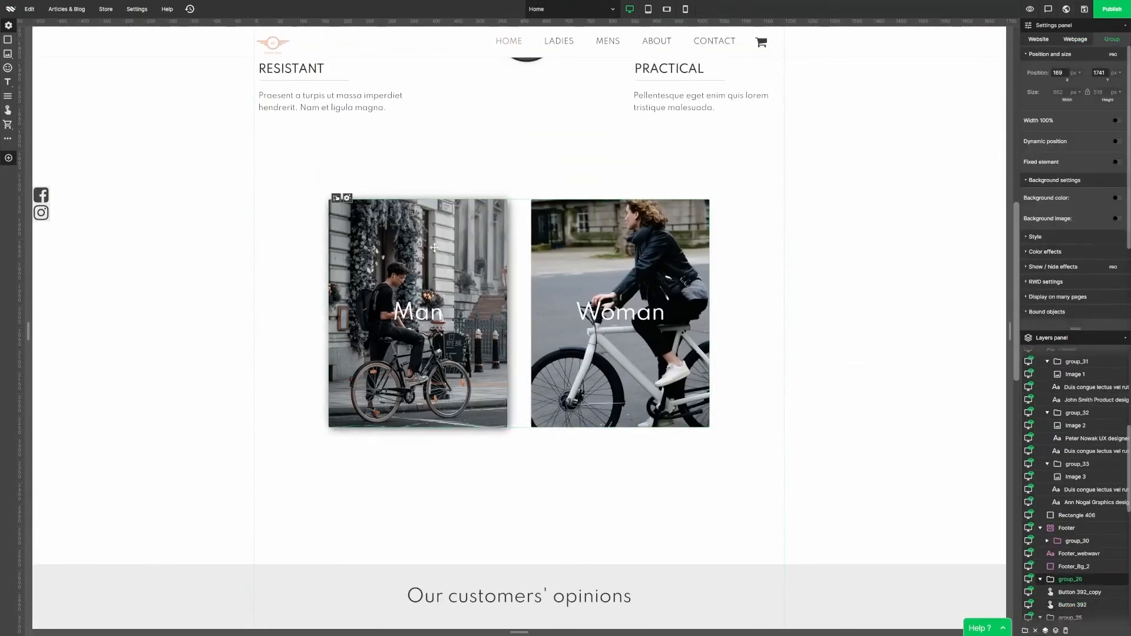
pyautogui.click(417, 312)
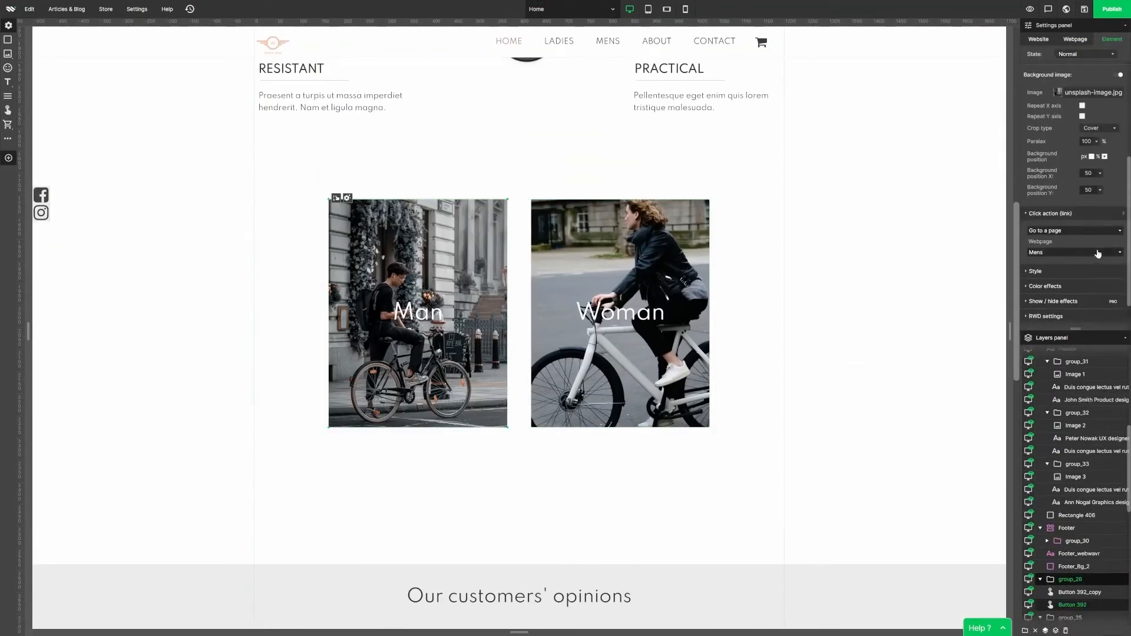
pyautogui.click(1072, 252)
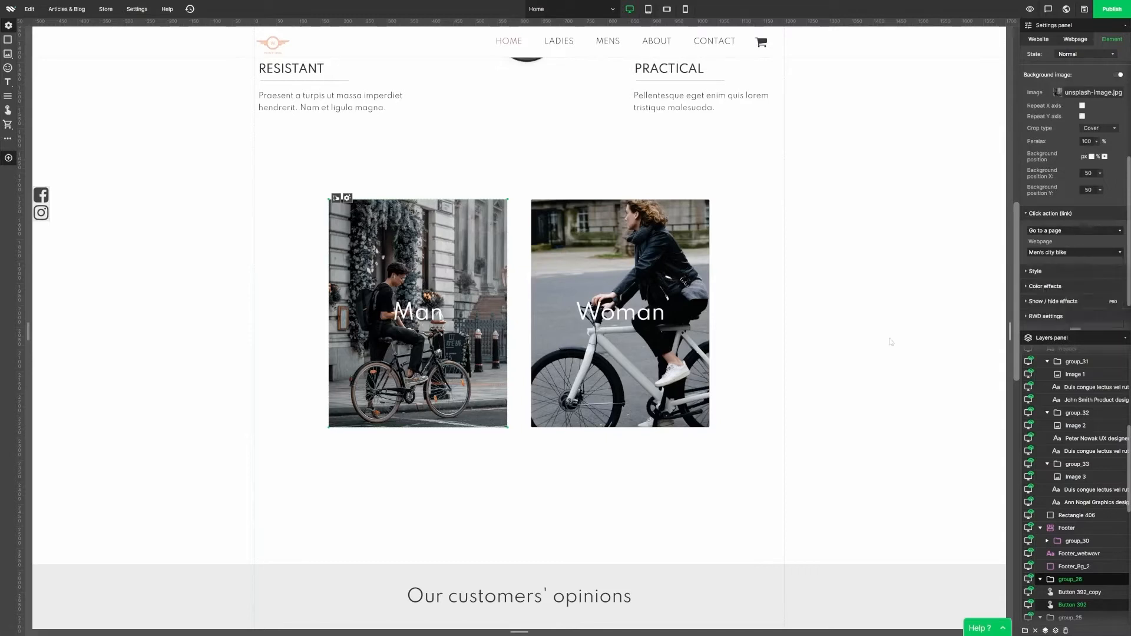
pyautogui.click(1074, 39)
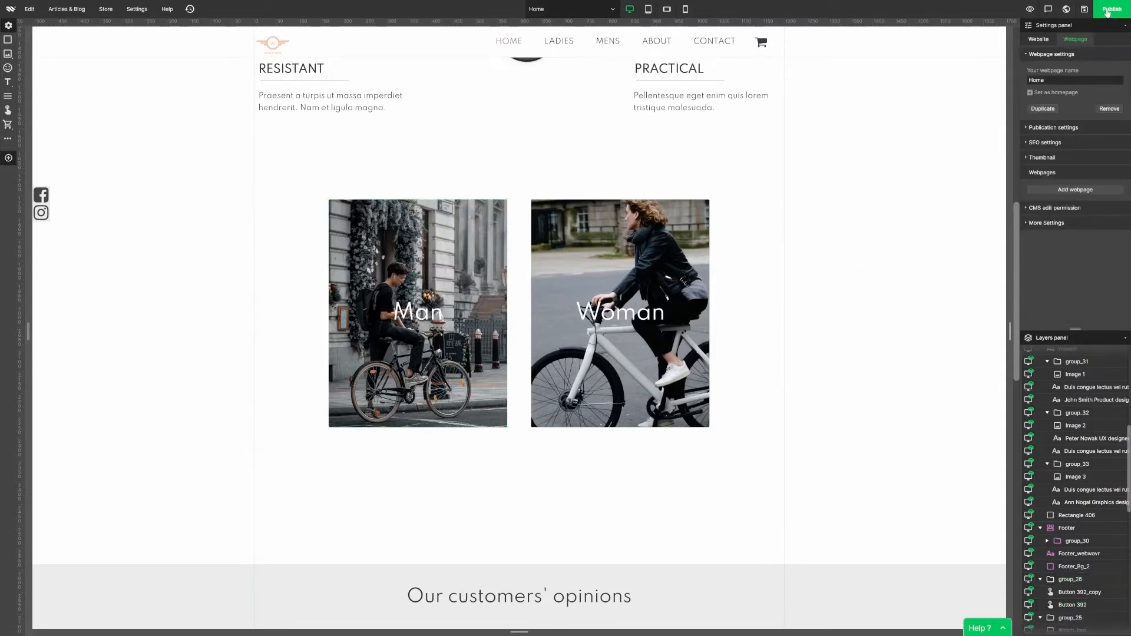
# Preview the site and follow the Man tile to the city bike page.
pyautogui.click(1109, 8)
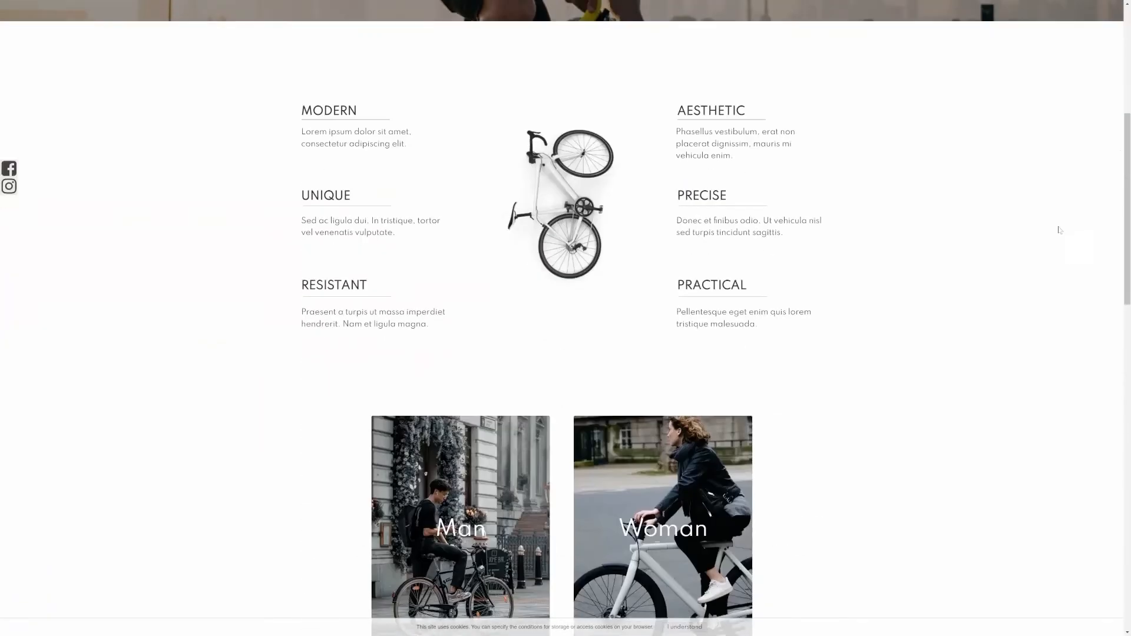
pyautogui.scroll(-3)
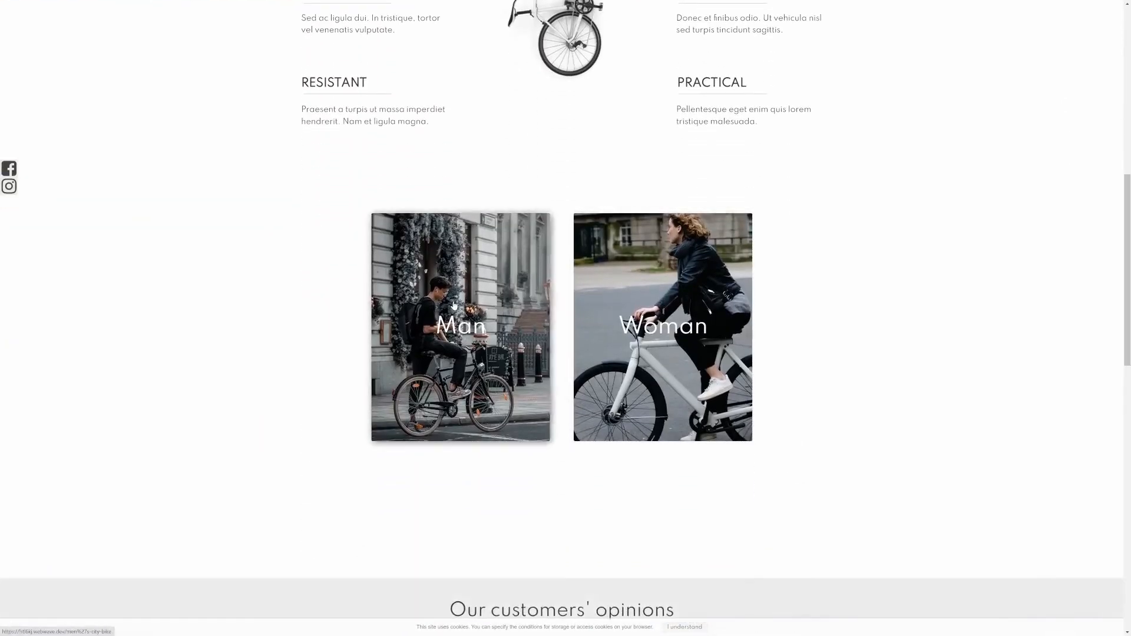
pyautogui.click(460, 326)
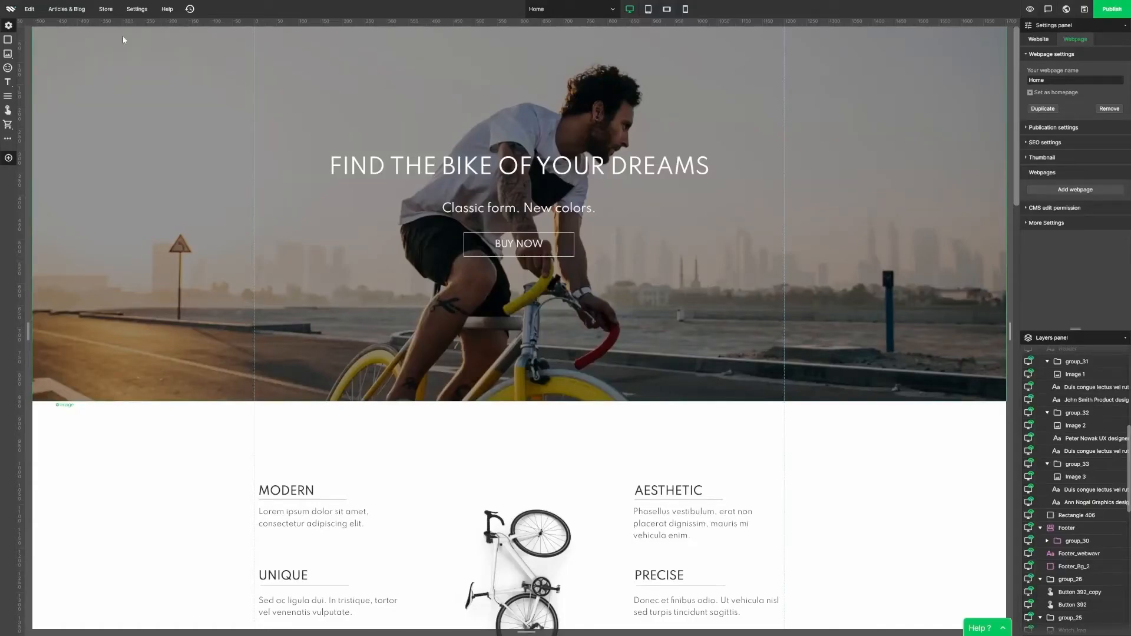
# Enable Stripe online payments and shipping with Eco-friendly and International methods.
pyautogui.click(105, 9)
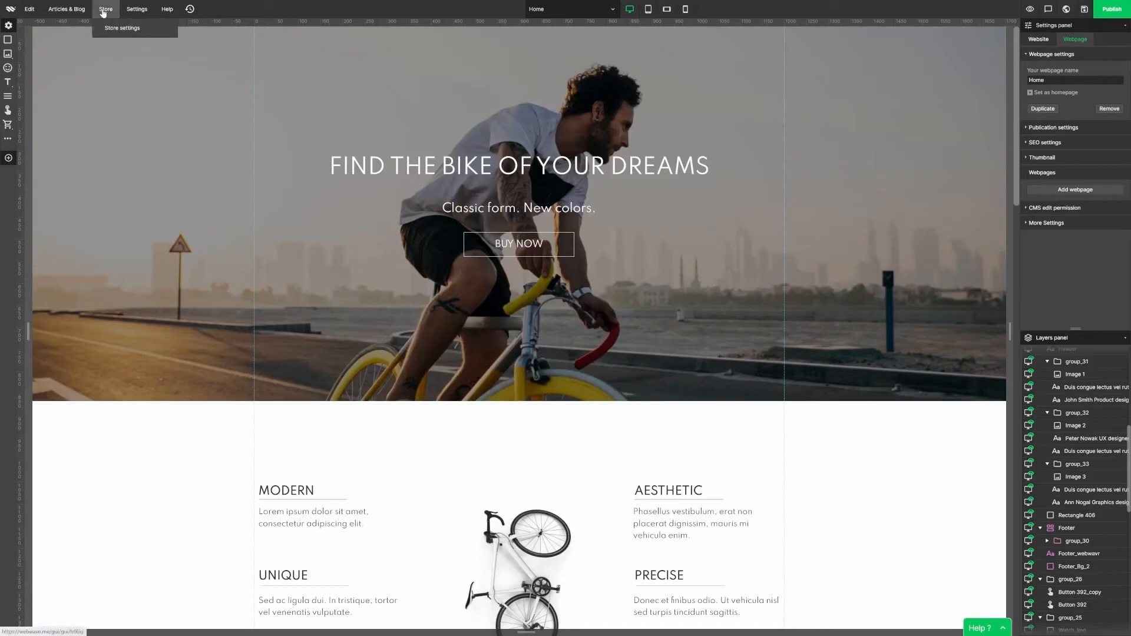
pyautogui.click(121, 27)
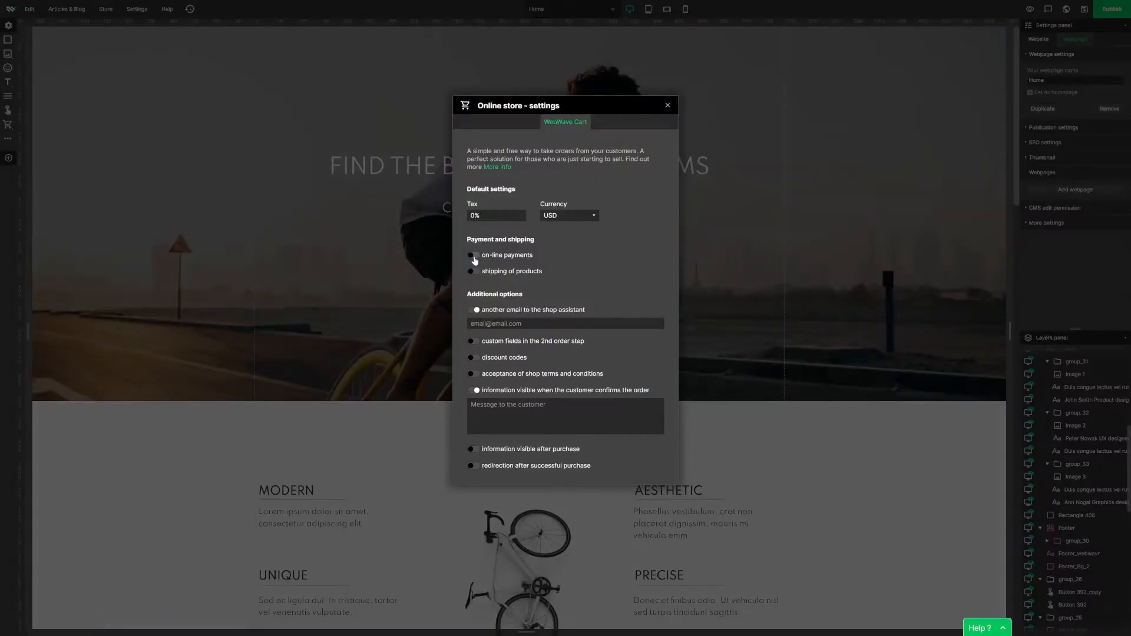
pyautogui.click(473, 254)
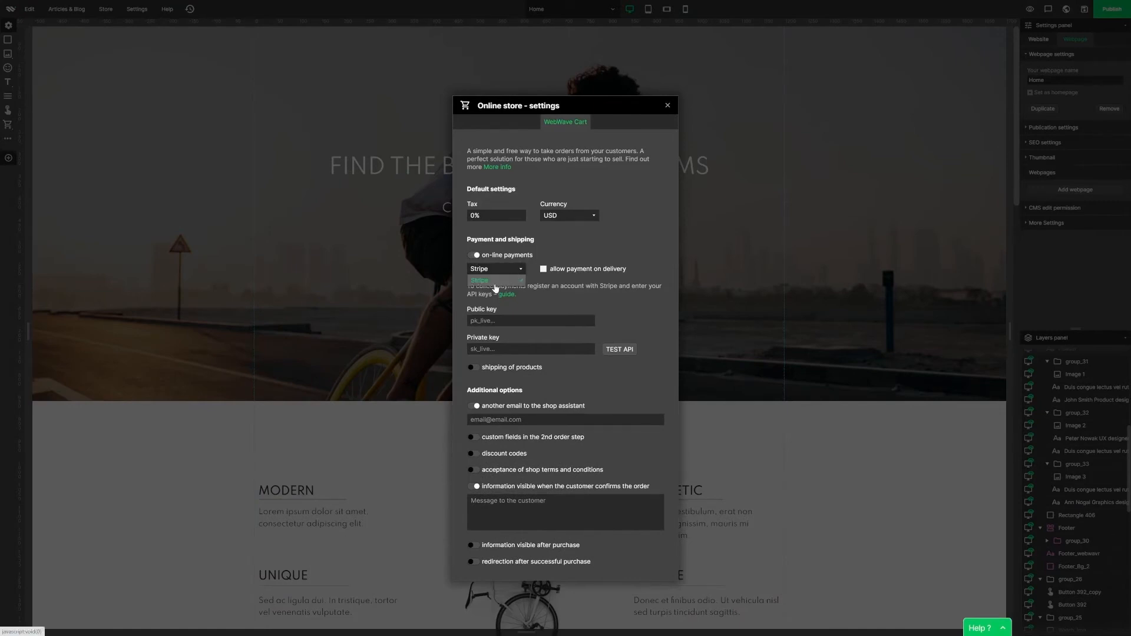
pyautogui.click(495, 269)
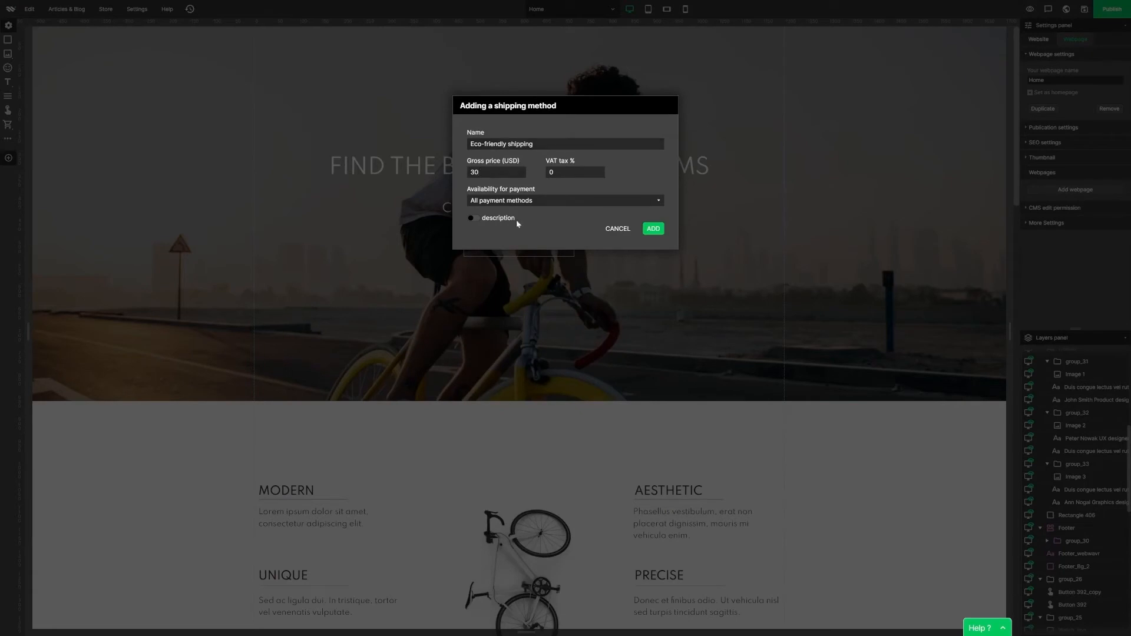
pyautogui.write('Inter')
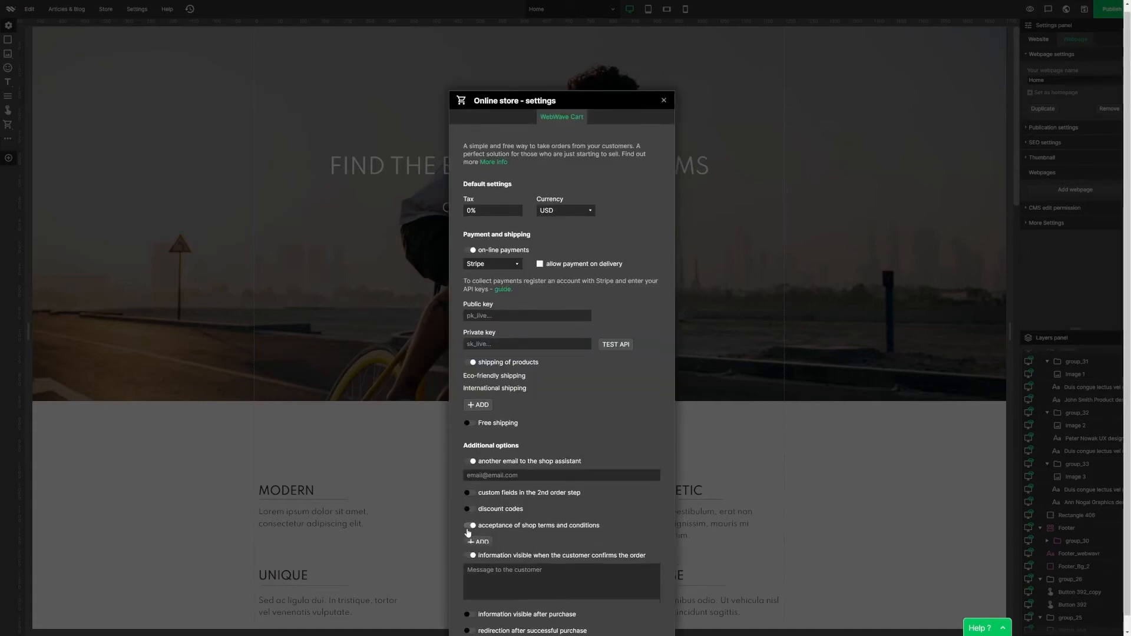
# Add a Newsletter terms-acceptance consent to checkout.
pyautogui.click(477, 542)
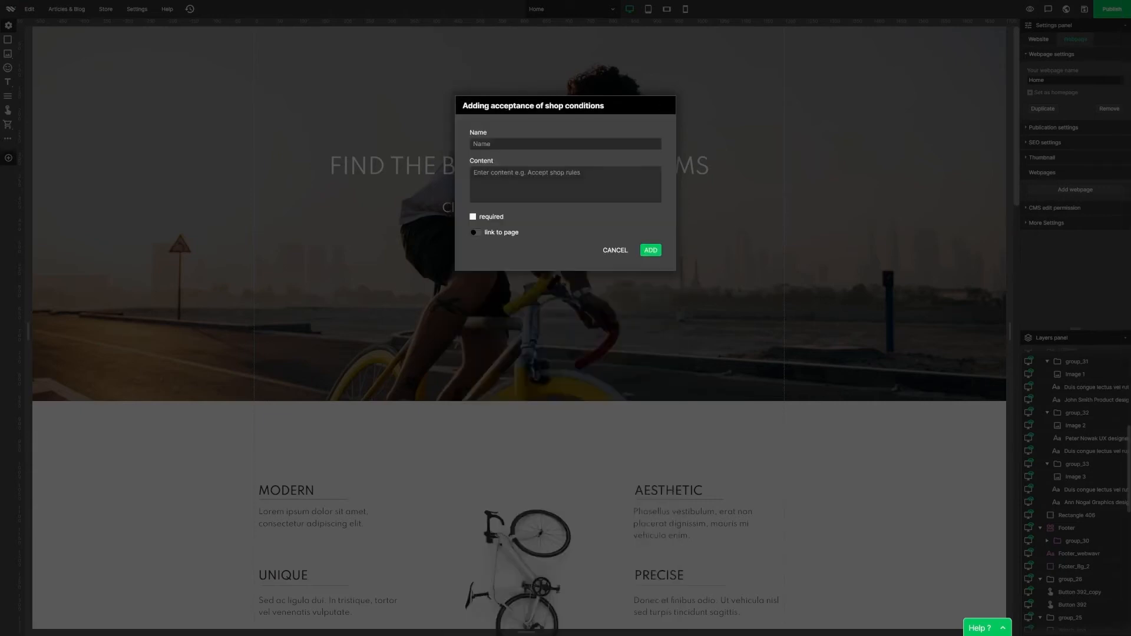
pyautogui.write('Newsletter')
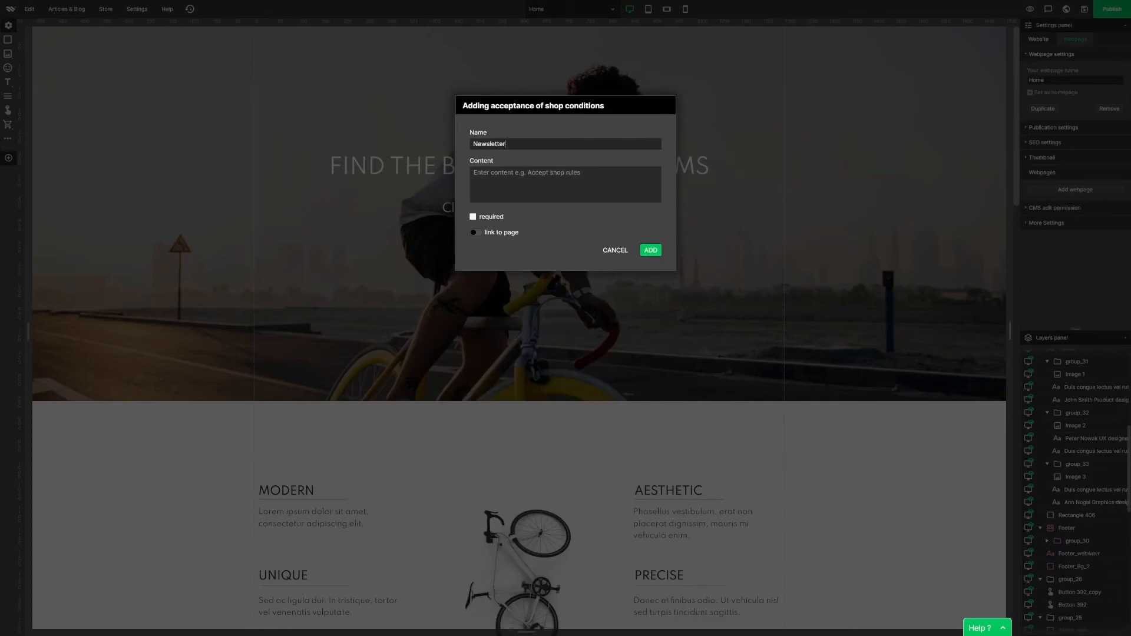
pyautogui.click(648, 249)
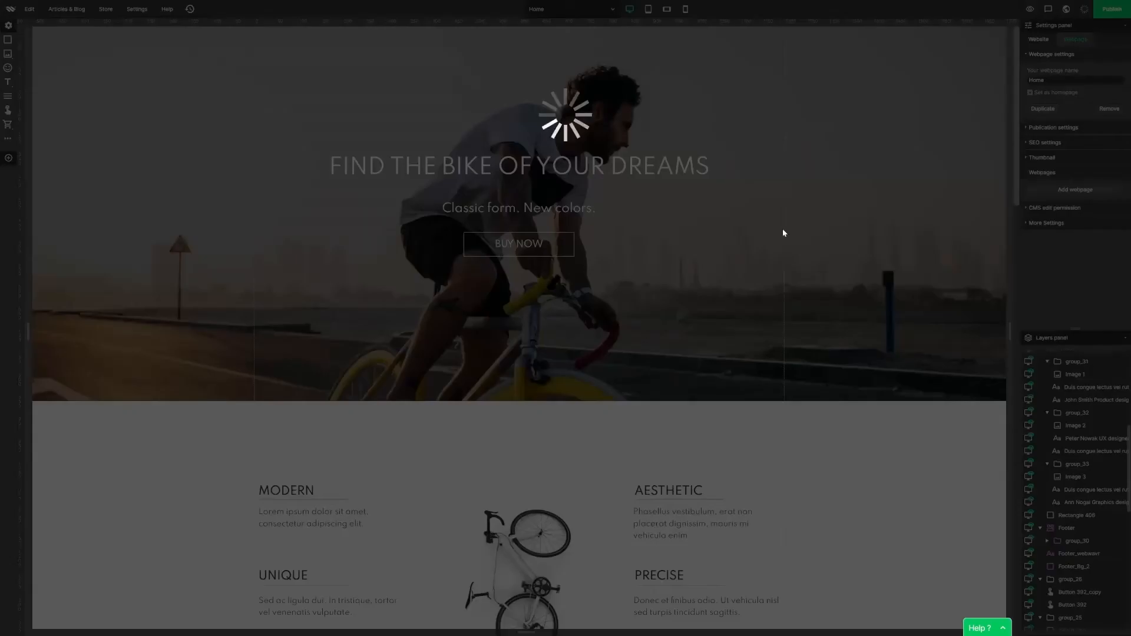
pyautogui.scroll(-3)
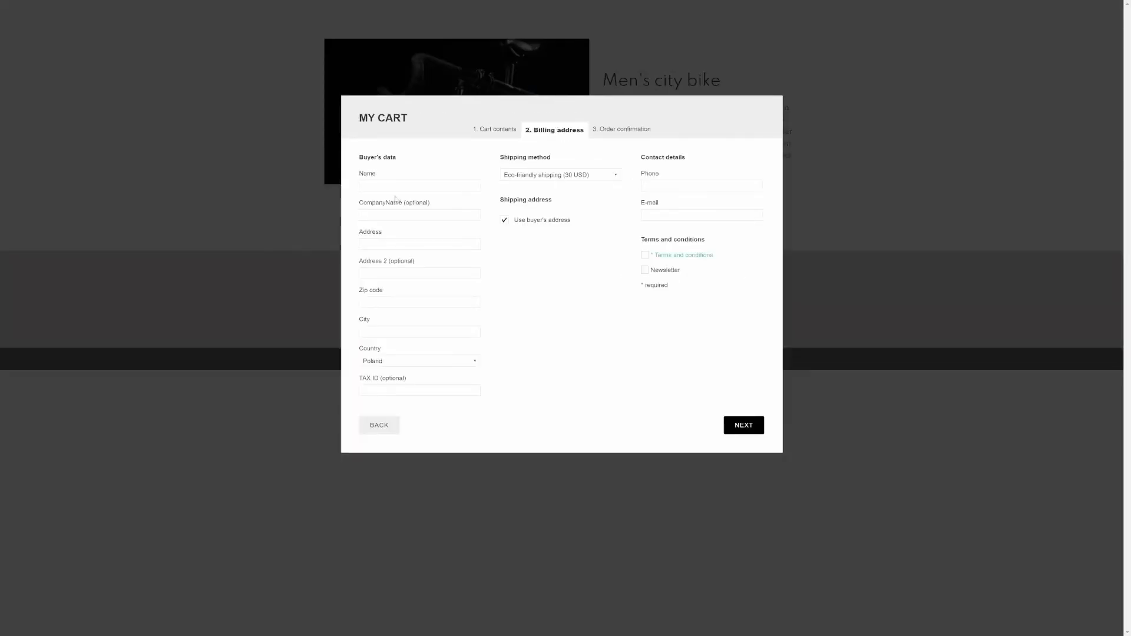
pyautogui.click(561, 175)
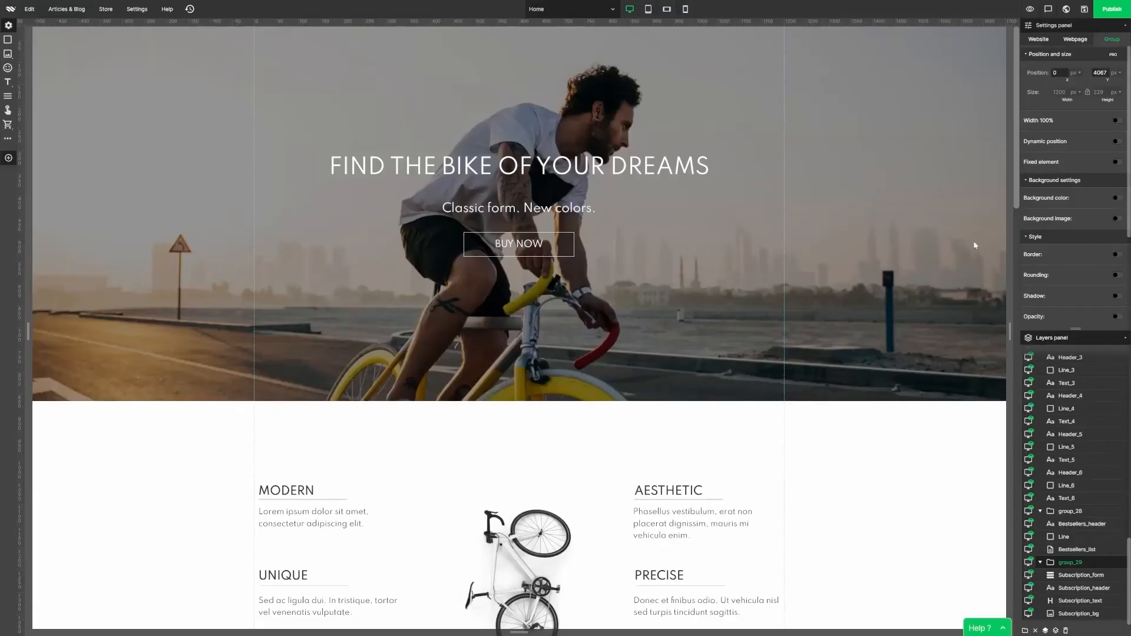
# Add an Image with text section and remove its LOREM button.
pyautogui.scroll(-3)
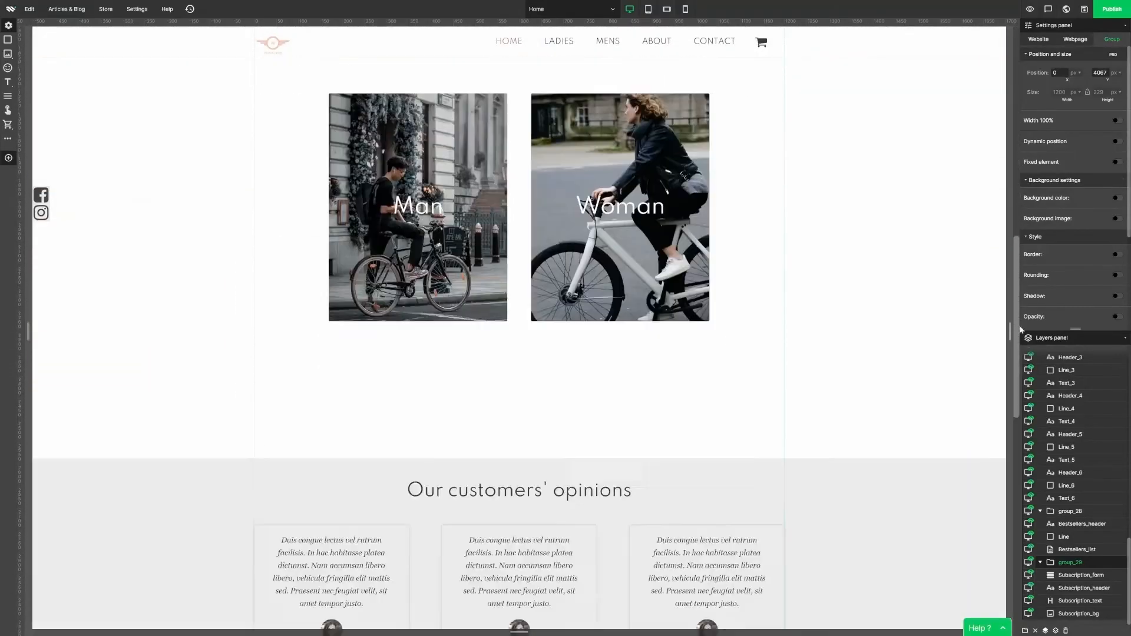
pyautogui.scroll(-3)
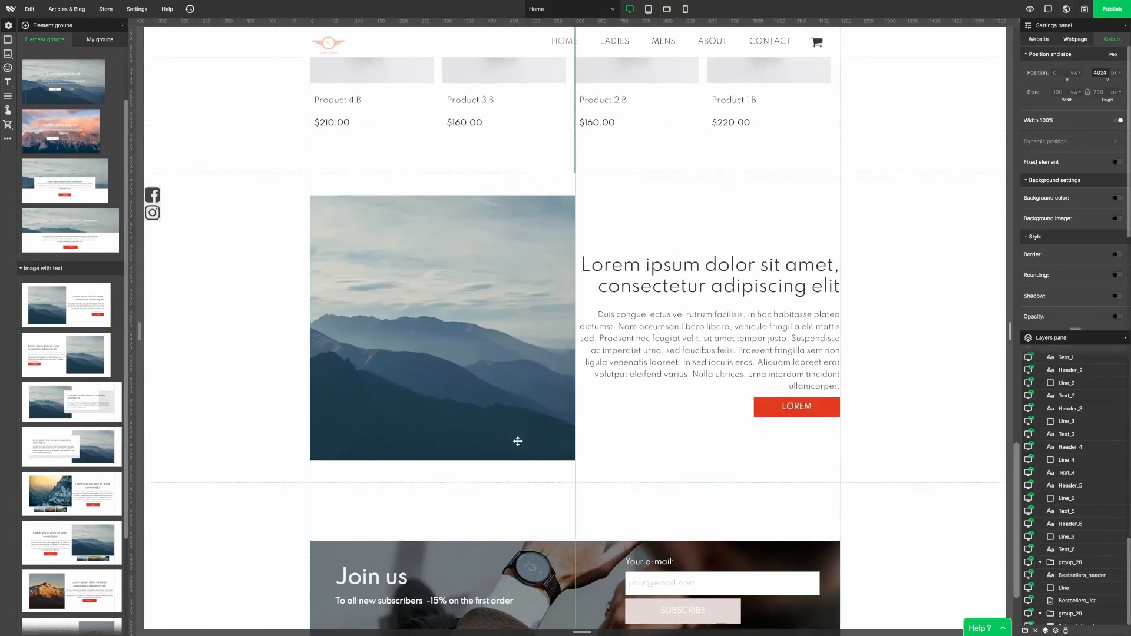
pyautogui.click(796, 412)
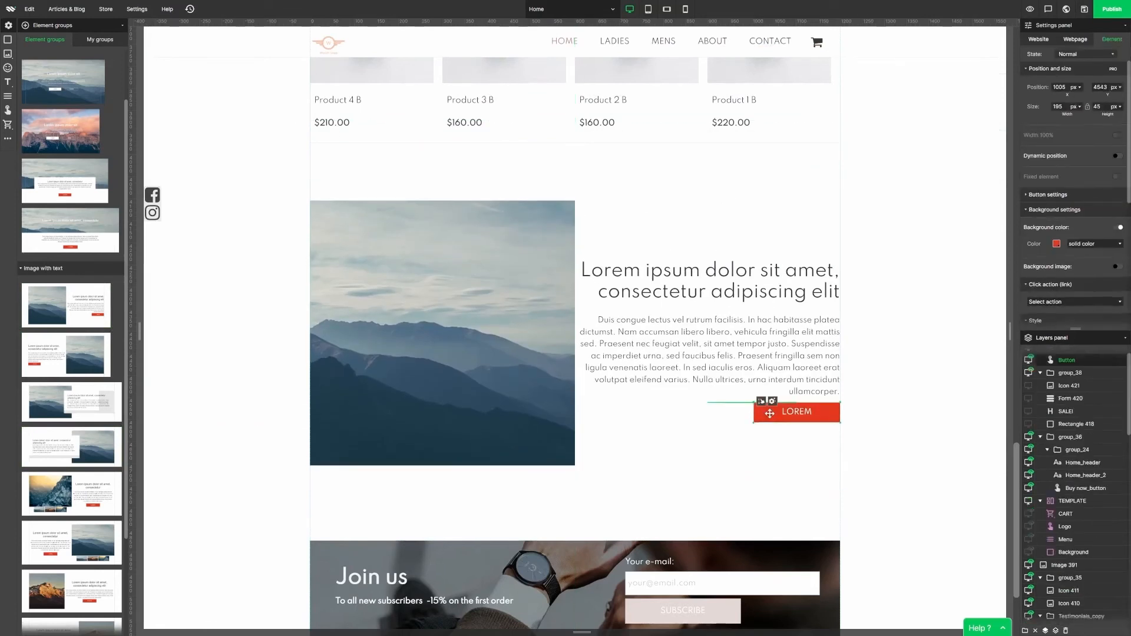
pyautogui.press('Delete')
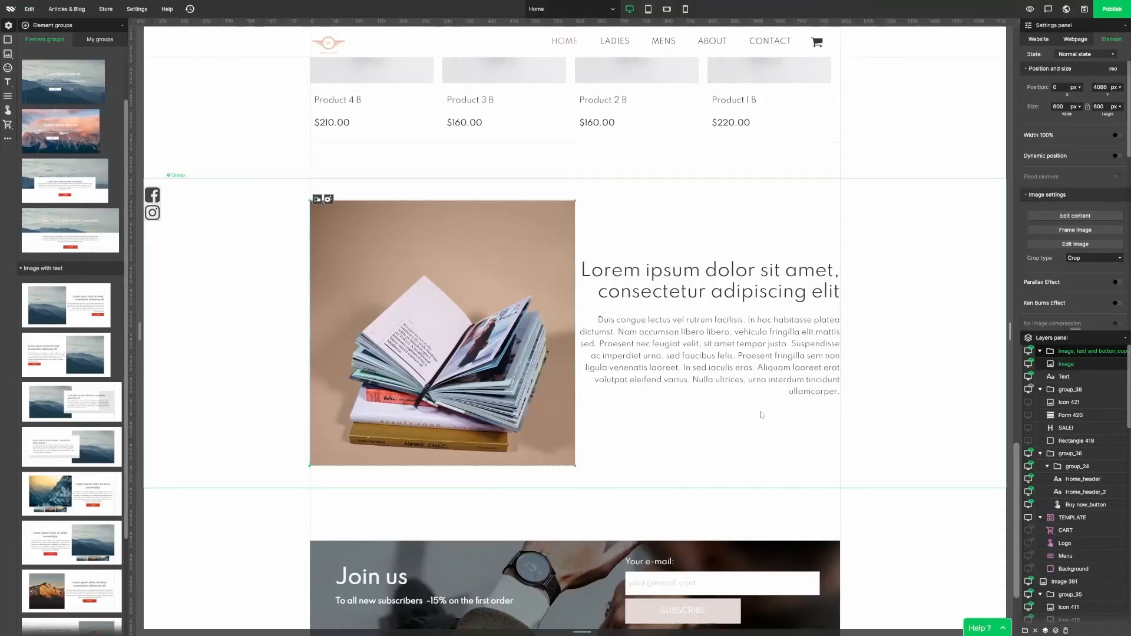
# Retitle the section heading The most beautiful bicycle roads.
pyautogui.doubleClick(709, 280)
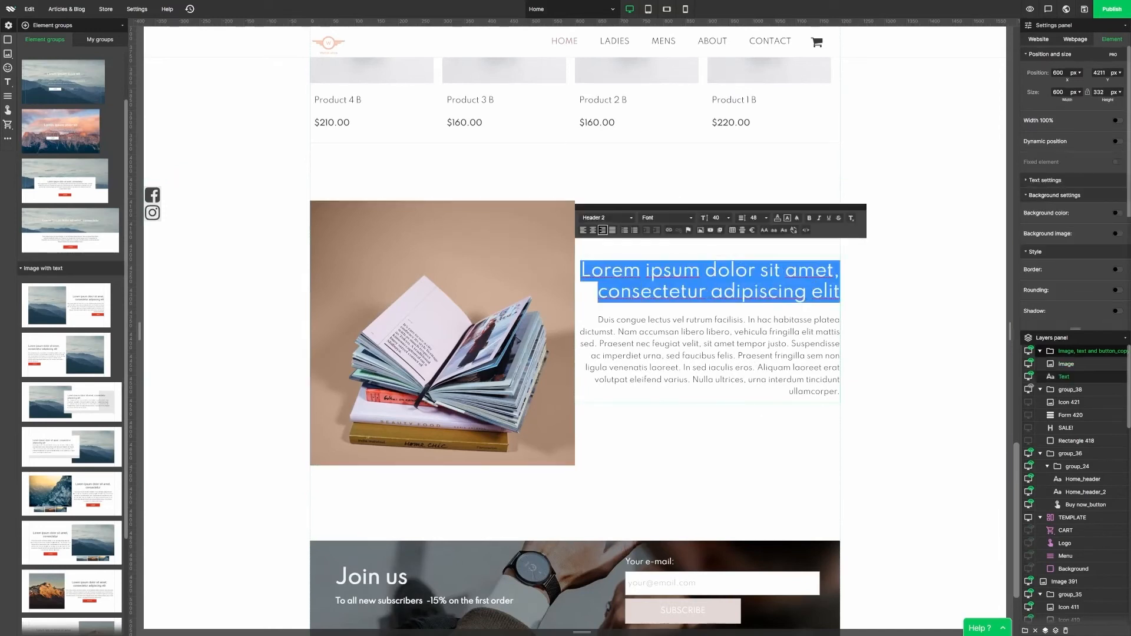
pyautogui.write('The most beautiful')
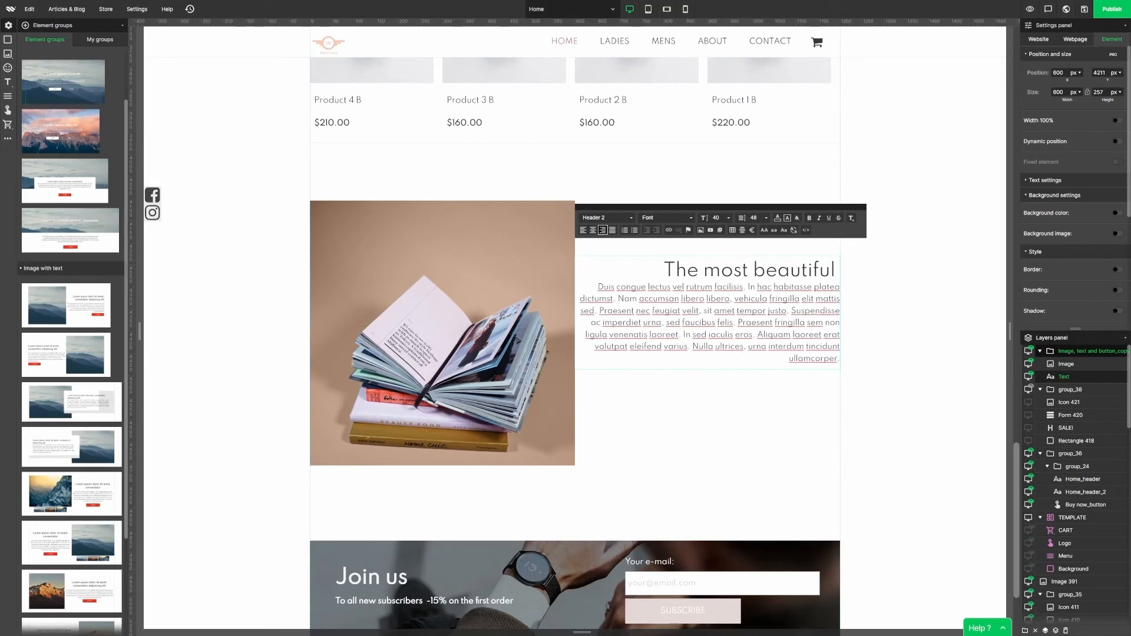
pyautogui.write('bicycle roads')
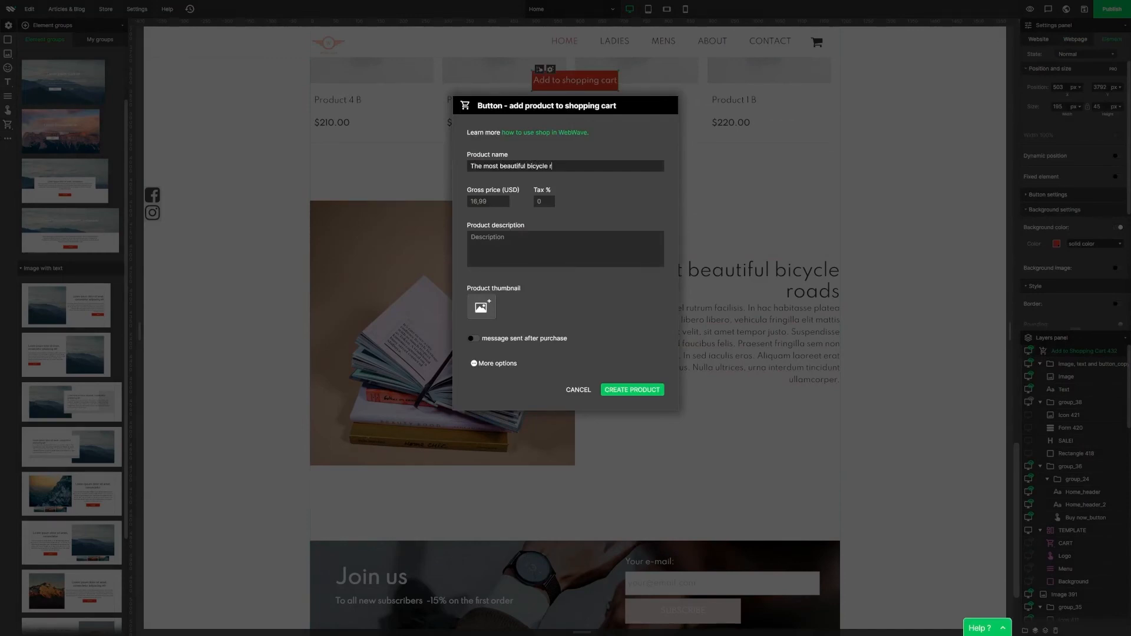
# Describe the 10 USD cart product The most beautiful bicycle roads as Ebook.
pyautogui.write('Ebook')
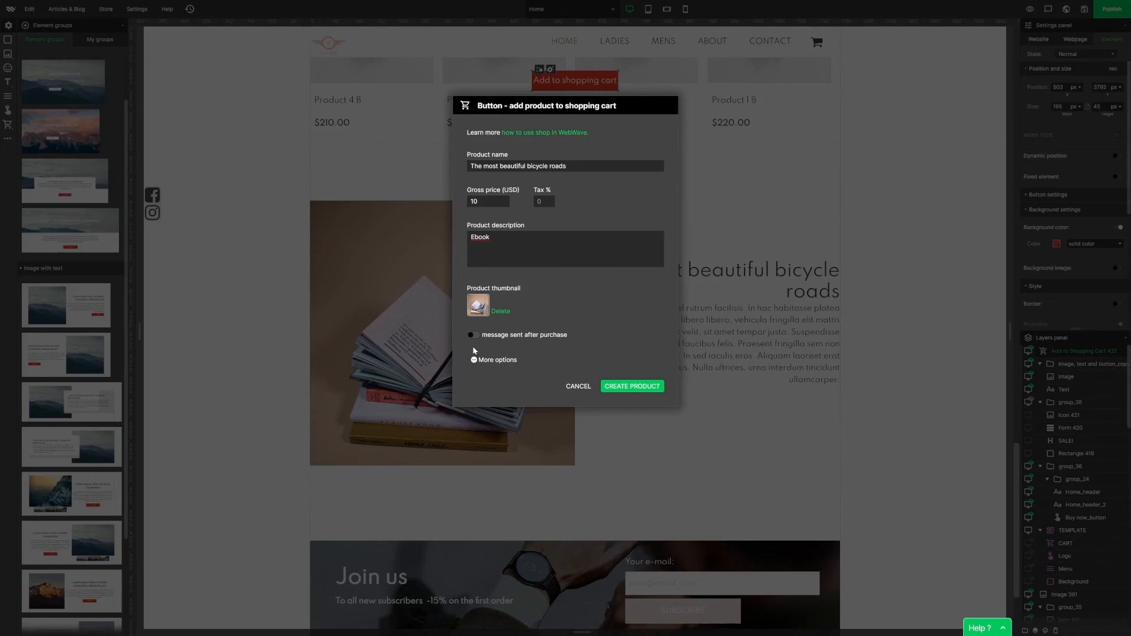
pyautogui.moveTo(635, 394)
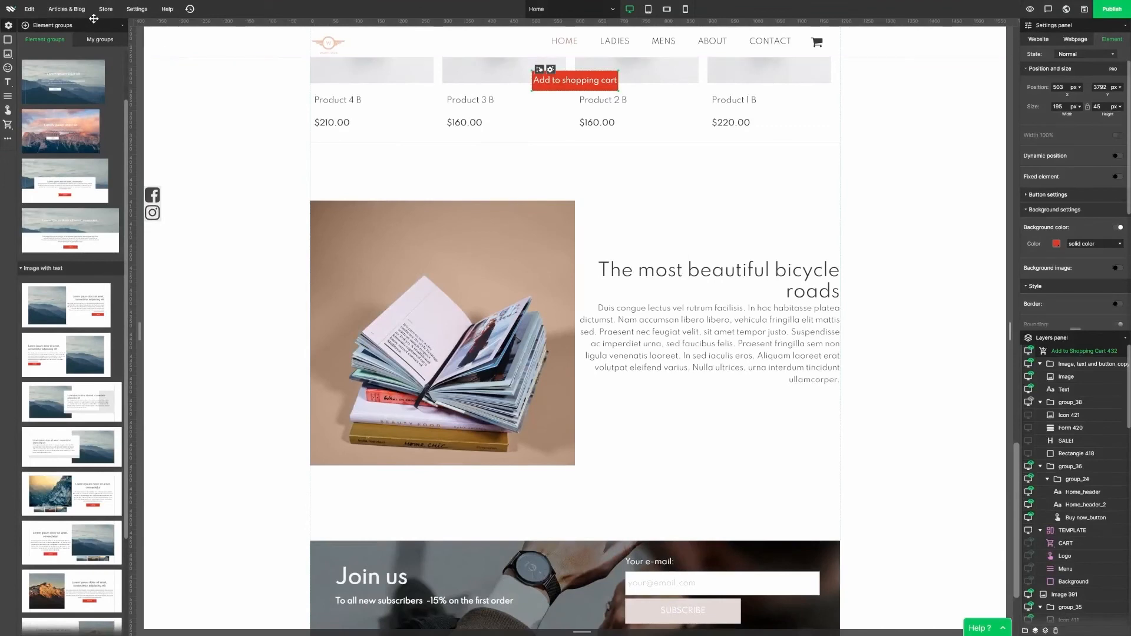
# Pick the ebook PDF from the file library to get its link.
pyautogui.click(137, 8)
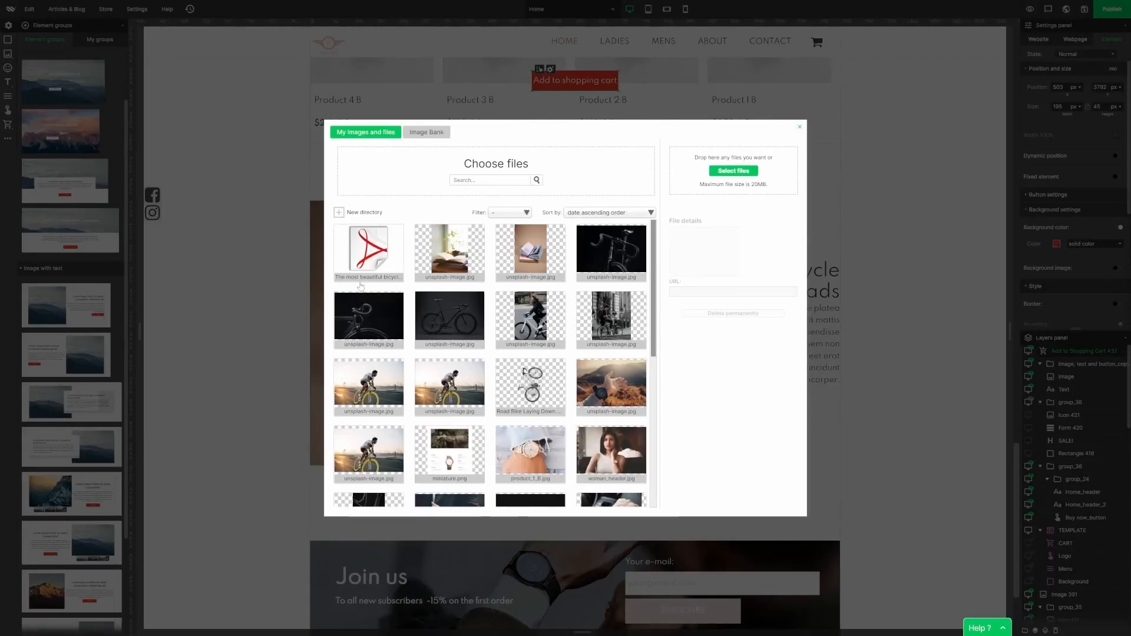
pyautogui.click(367, 252)
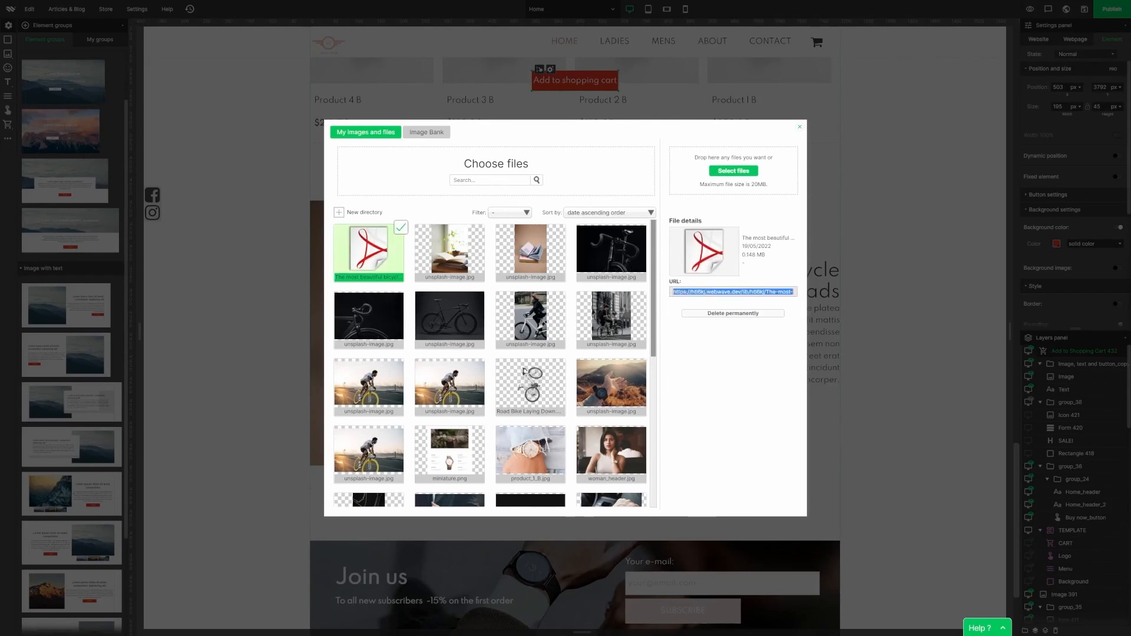
pyautogui.click(799, 127)
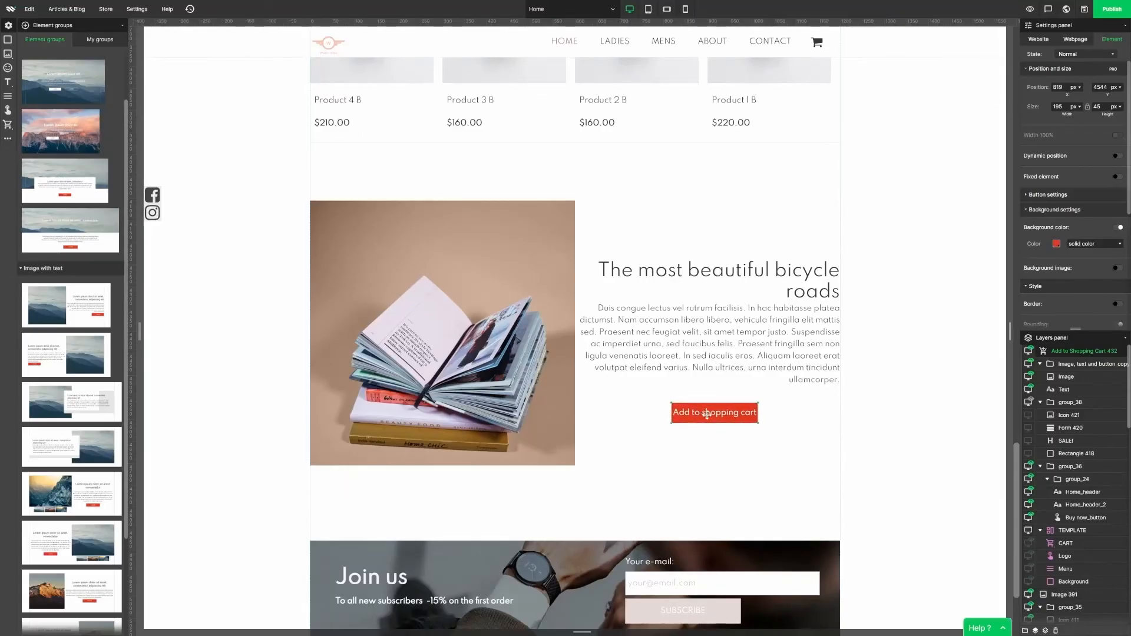
# Add the ebook PDF URL to the product's after-purchase message and preview the books section.
pyautogui.rightClick(714, 413)
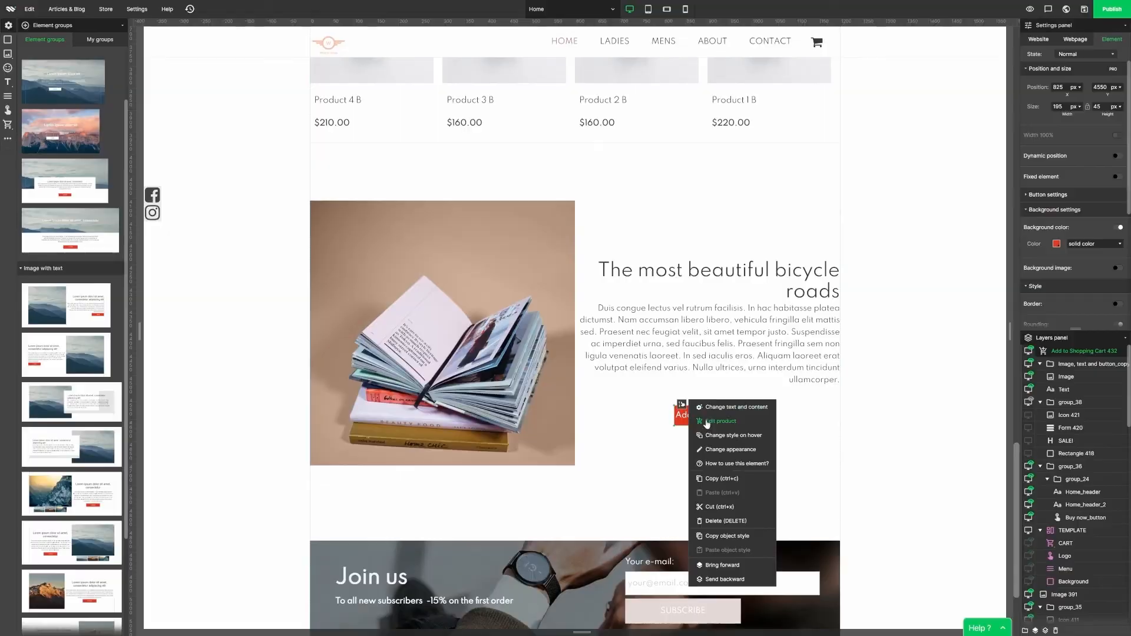
pyautogui.click(721, 421)
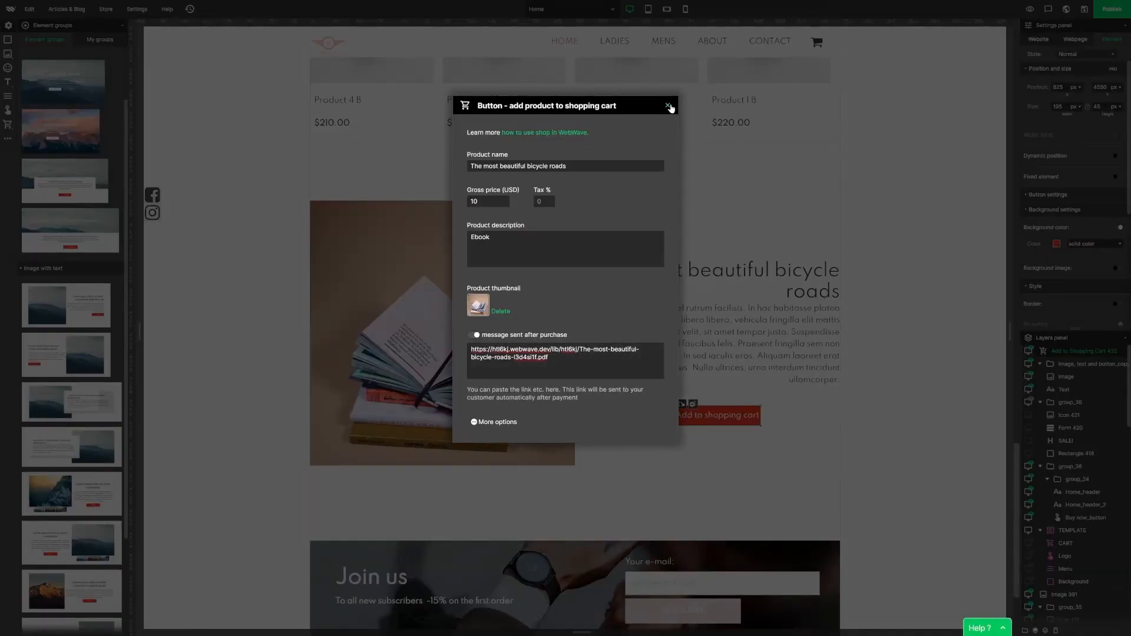
pyautogui.click(666, 105)
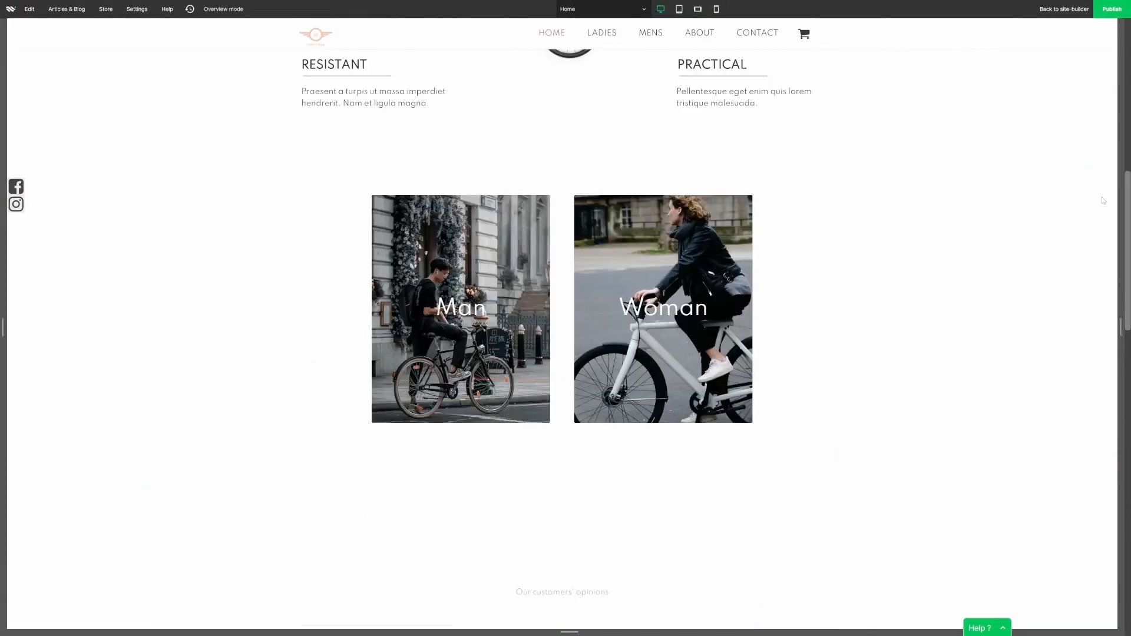
pyautogui.scroll(-3)
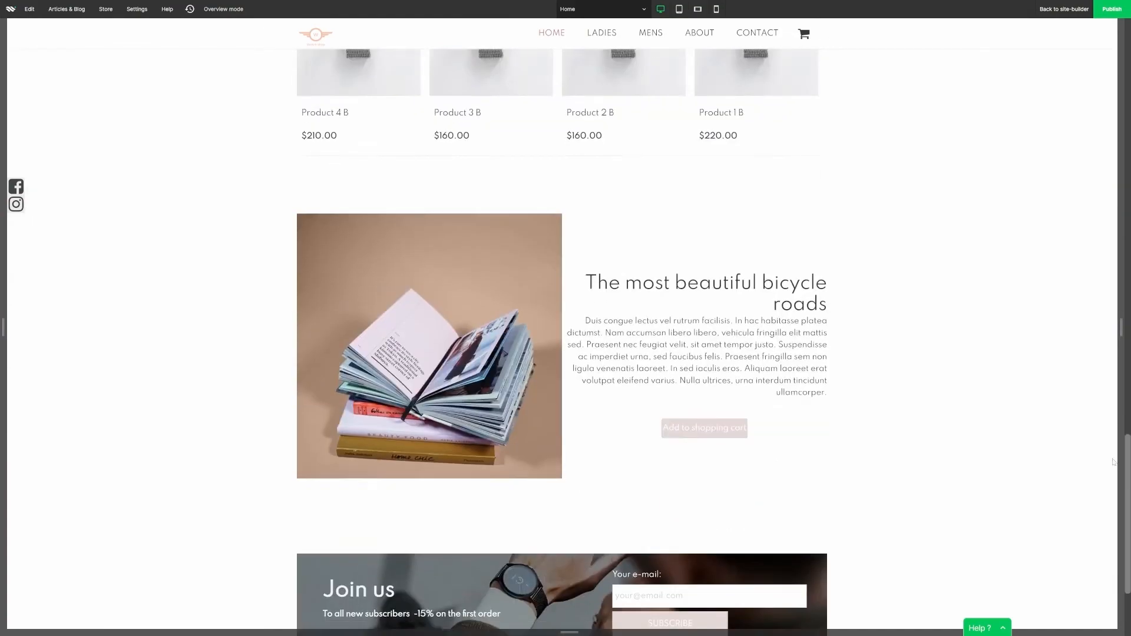